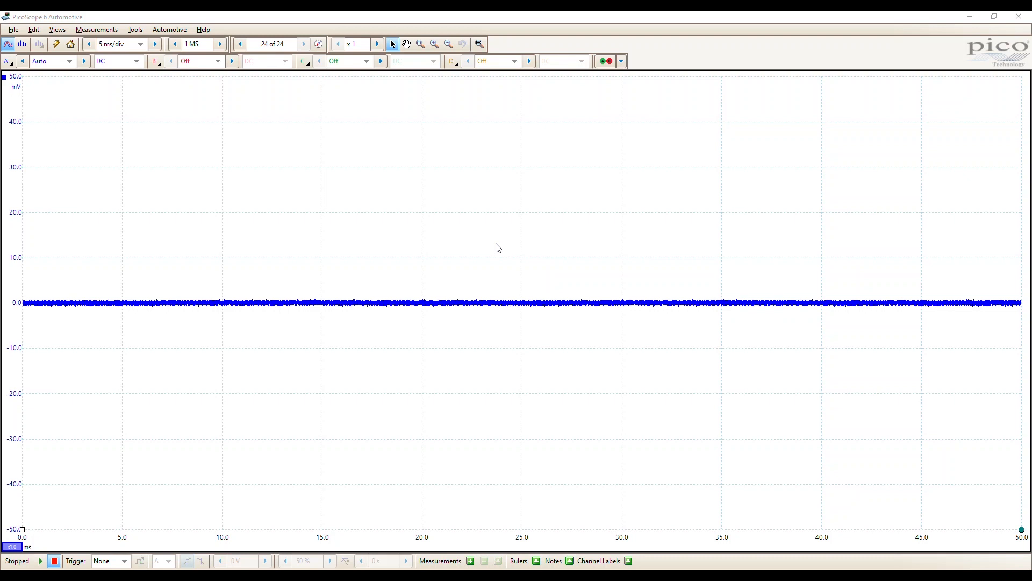
mouse_move(424, 238)
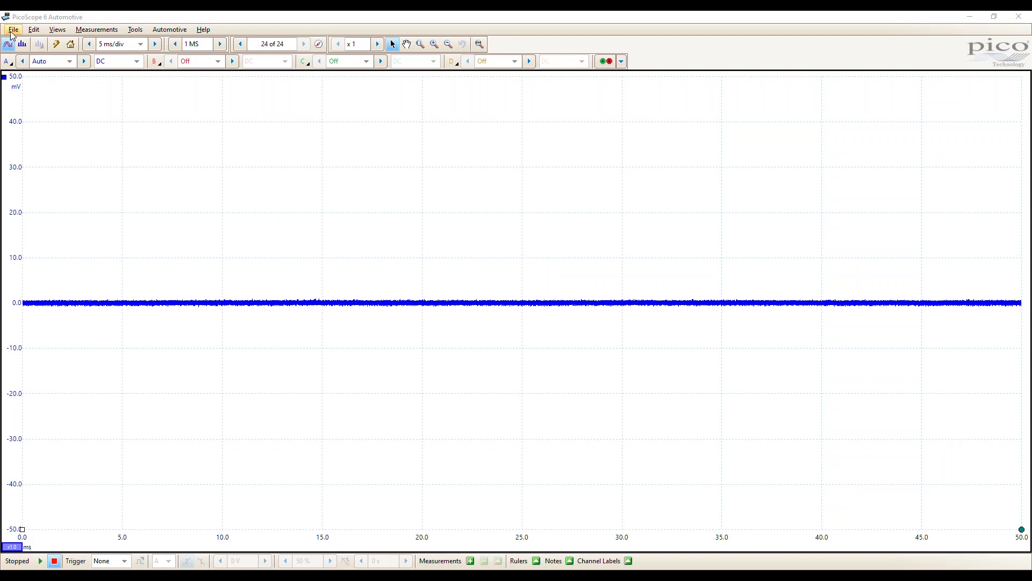
Bring up the File menu to reach the commands for opening a saved capture
click(11, 29)
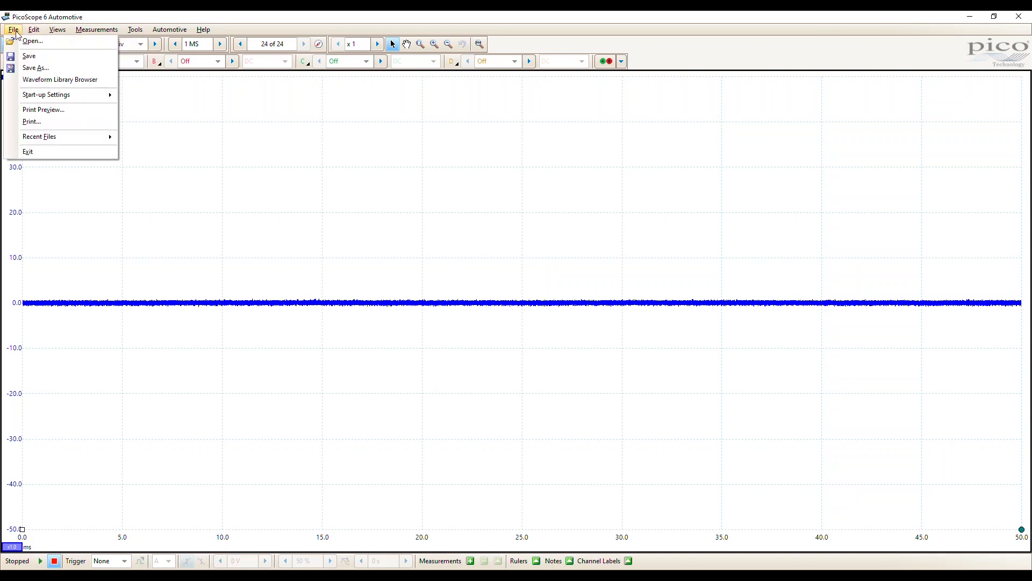
mouse_move(61, 79)
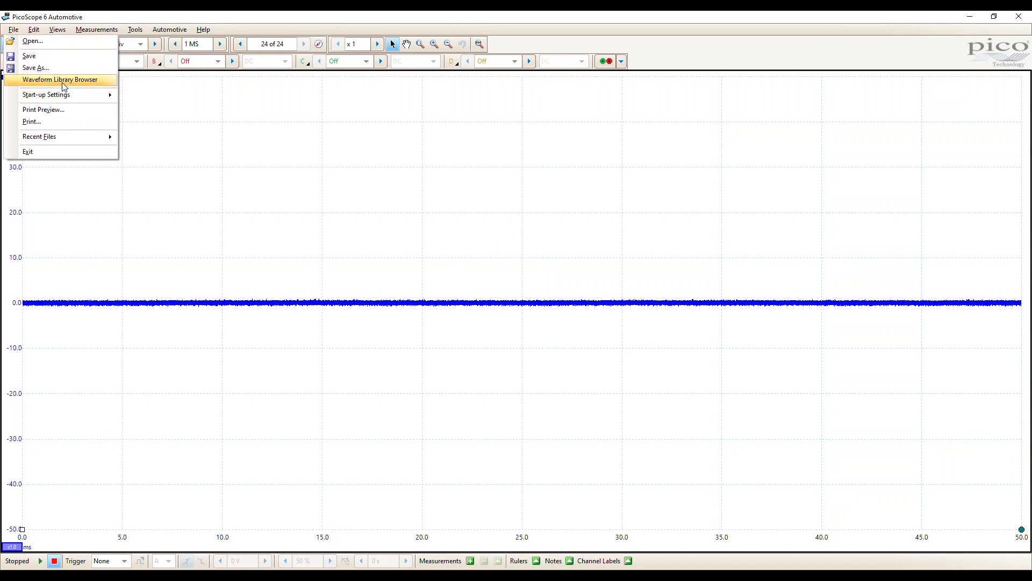
mouse_move(30, 55)
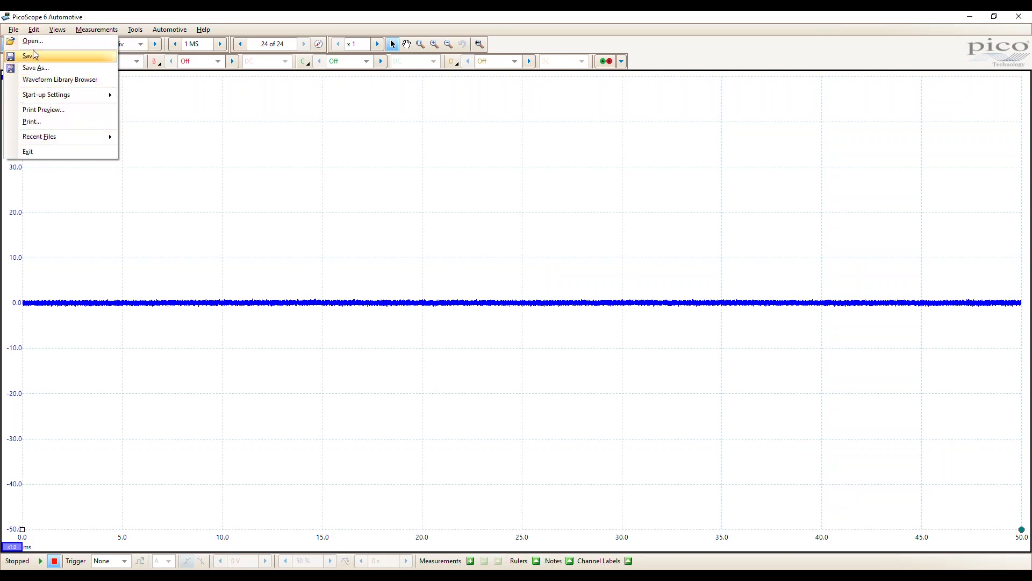
Load the TEST 18 Mazda 3 crank sensor, intake/exhaust cam, ignition current long-time-frame capture
click(31, 41)
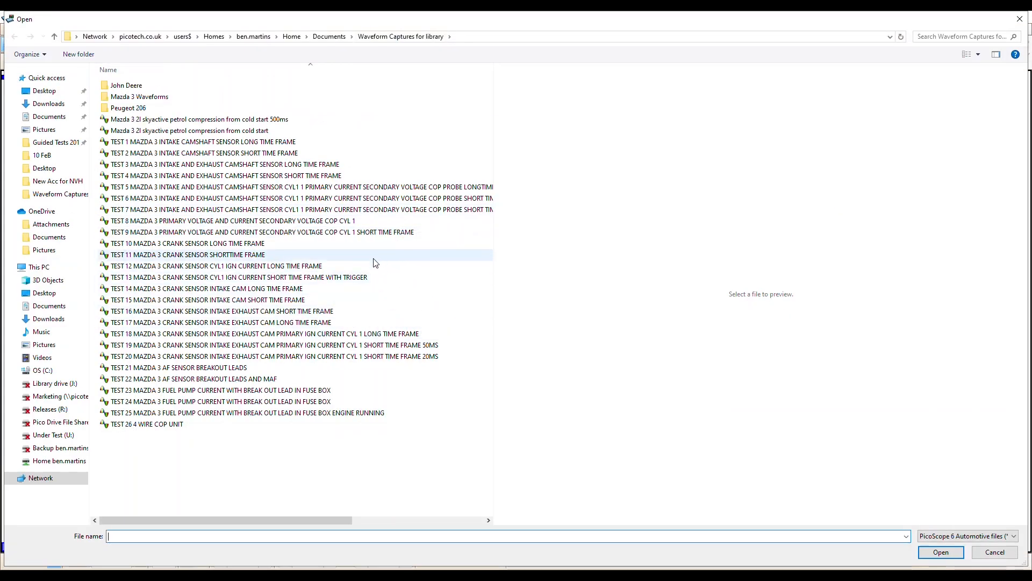
click(236, 277)
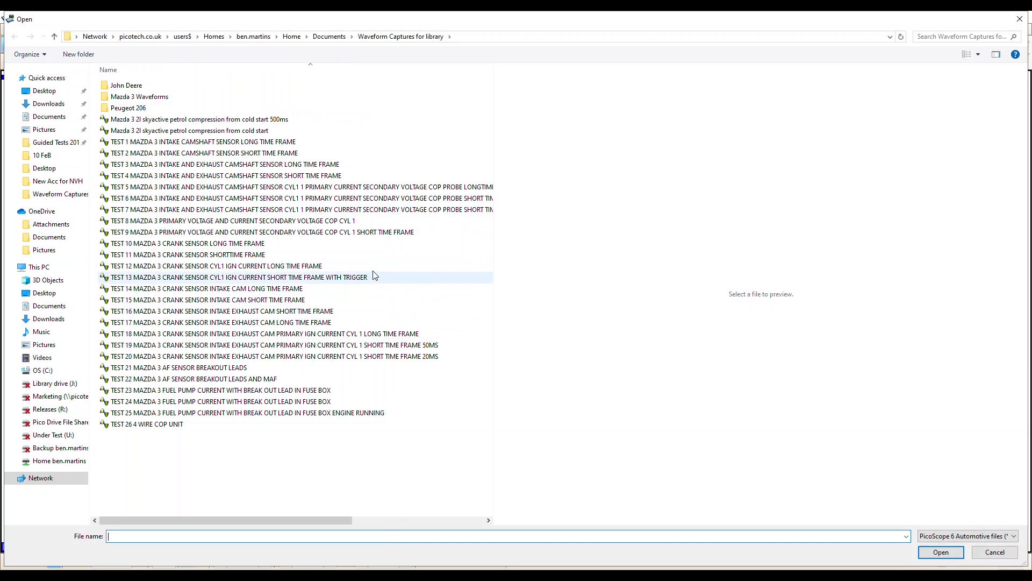
click(208, 300)
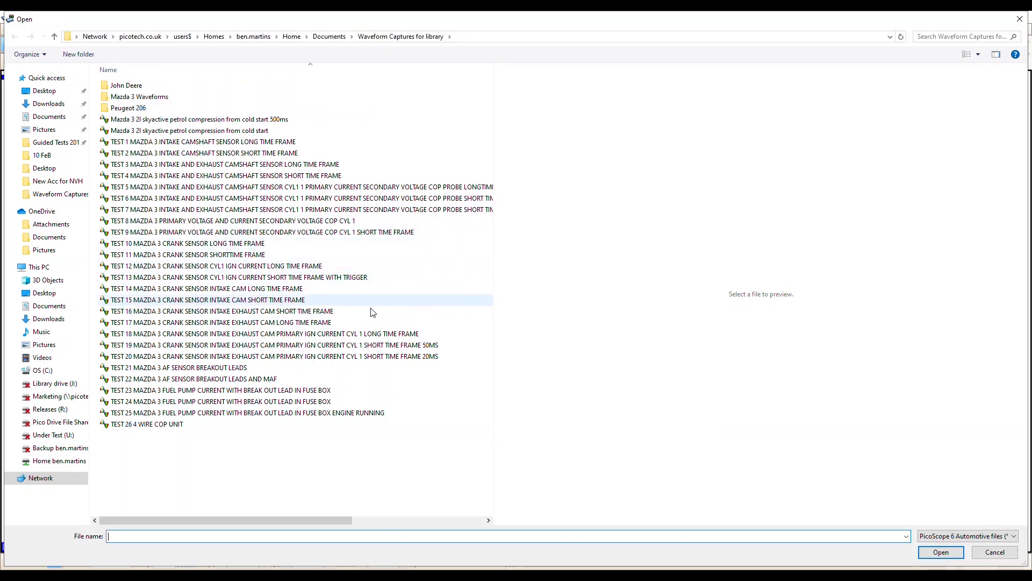
mouse_move(335, 334)
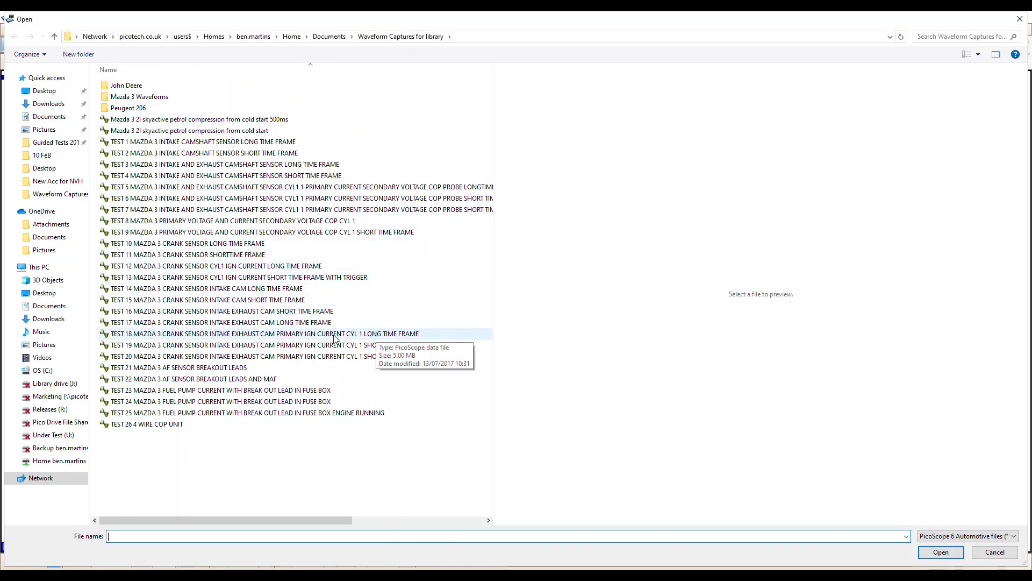
click(263, 333)
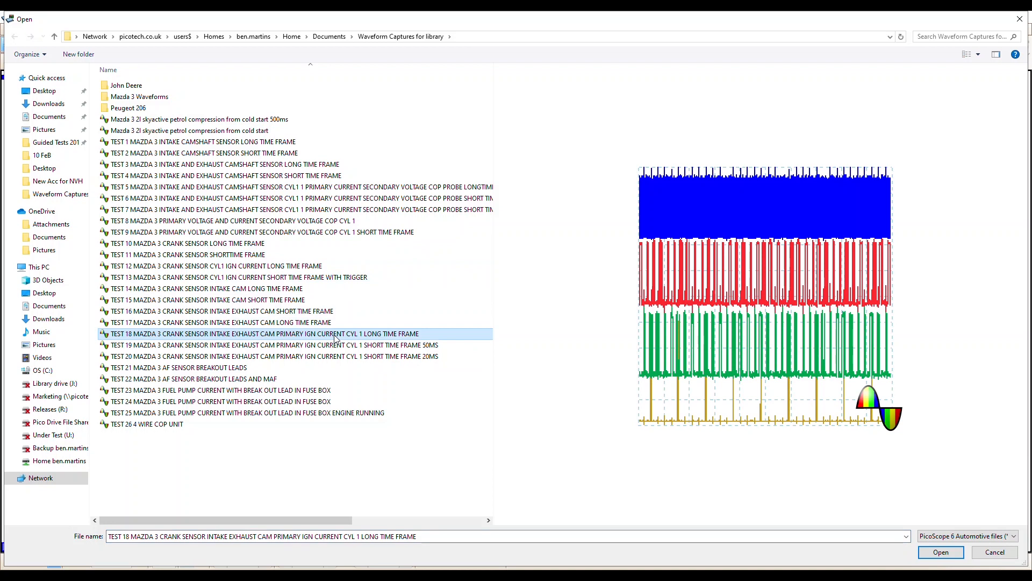
mouse_move(706, 374)
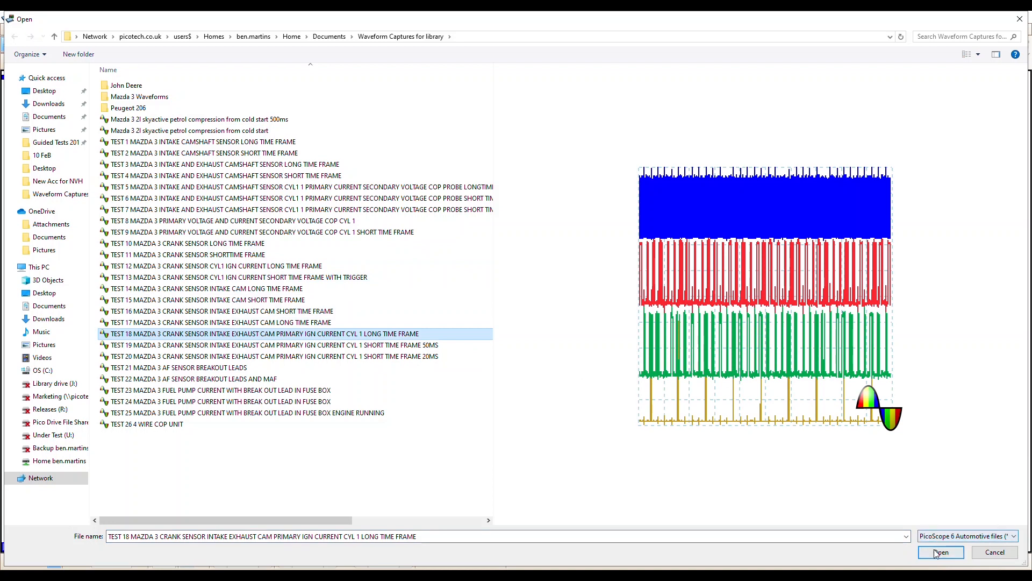
click(940, 551)
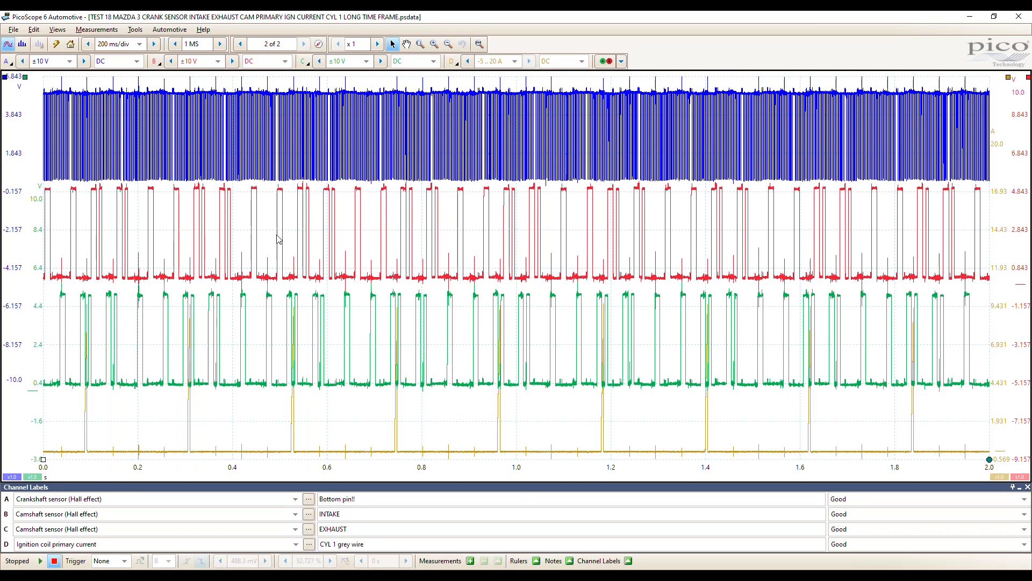
mouse_move(171, 174)
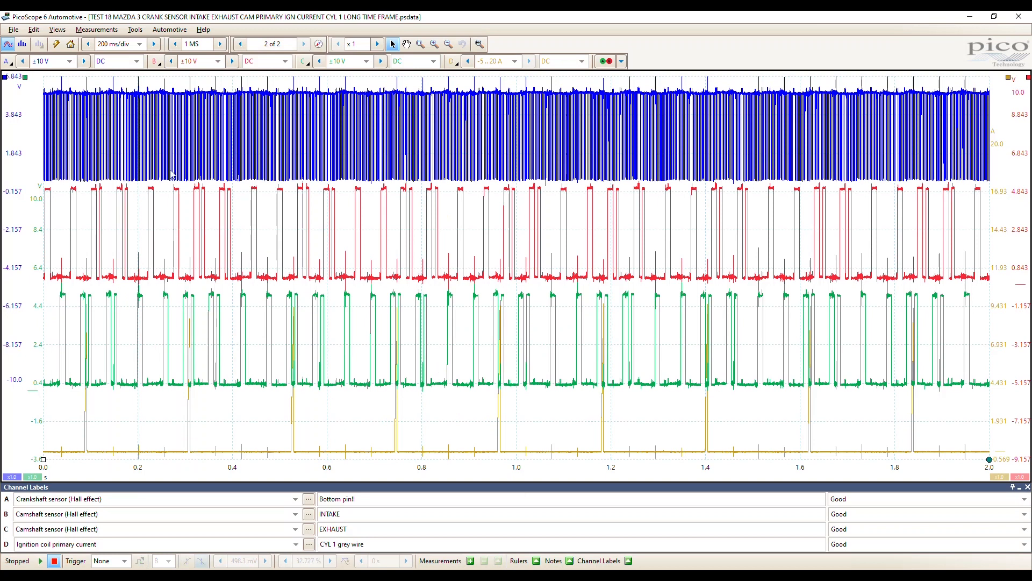
mouse_move(304, 491)
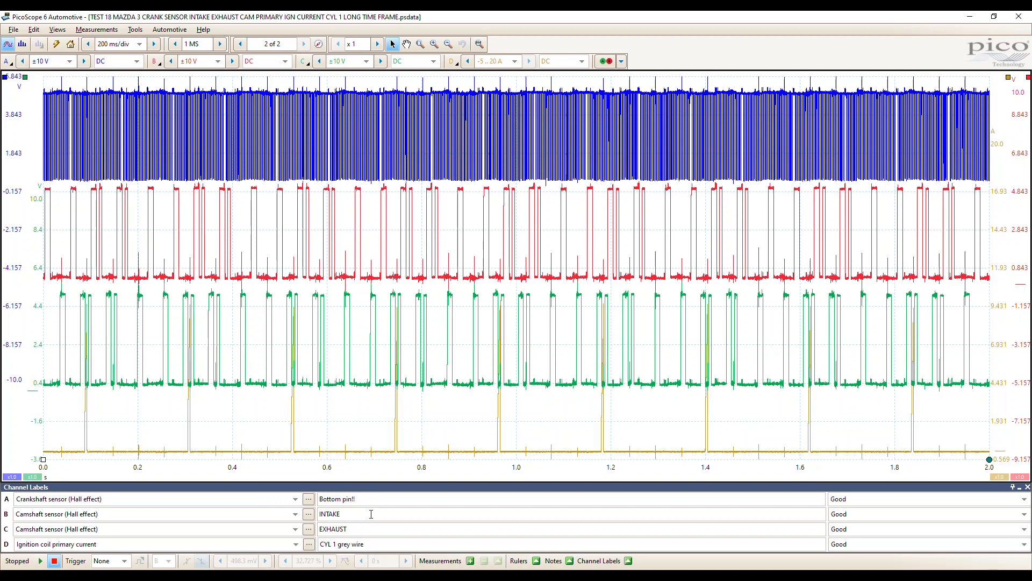
mouse_move(267, 154)
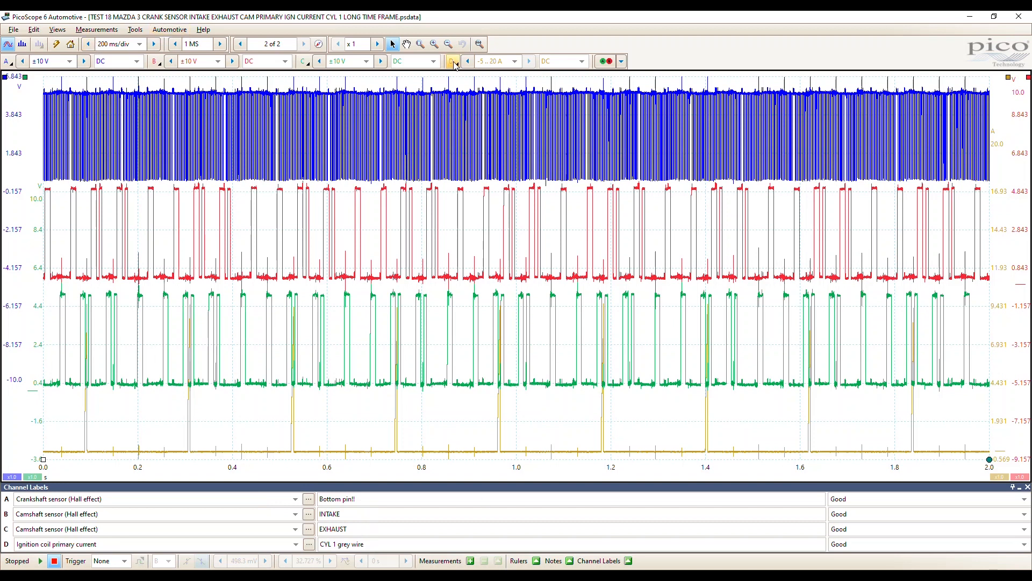
click(453, 60)
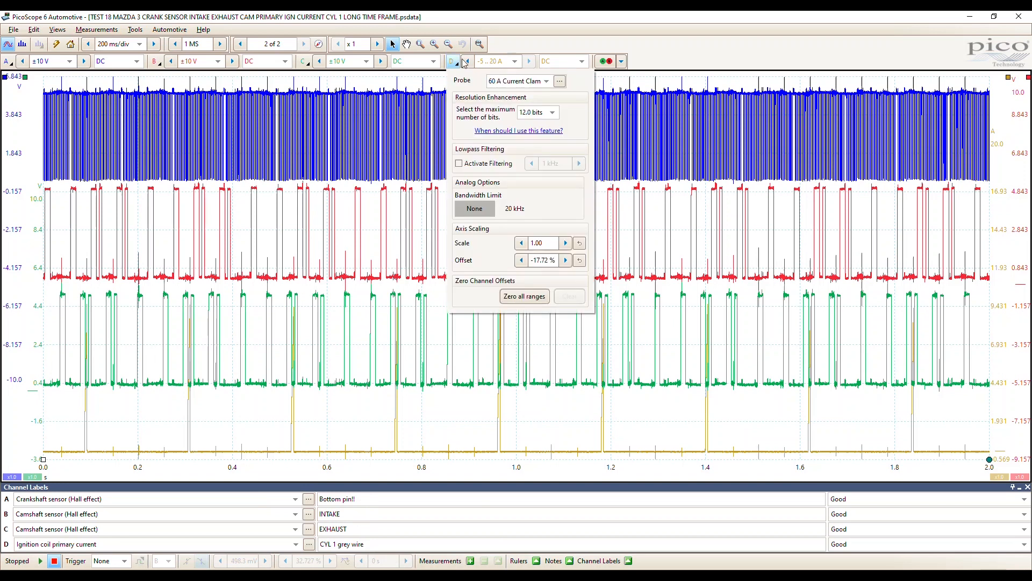
click(547, 80)
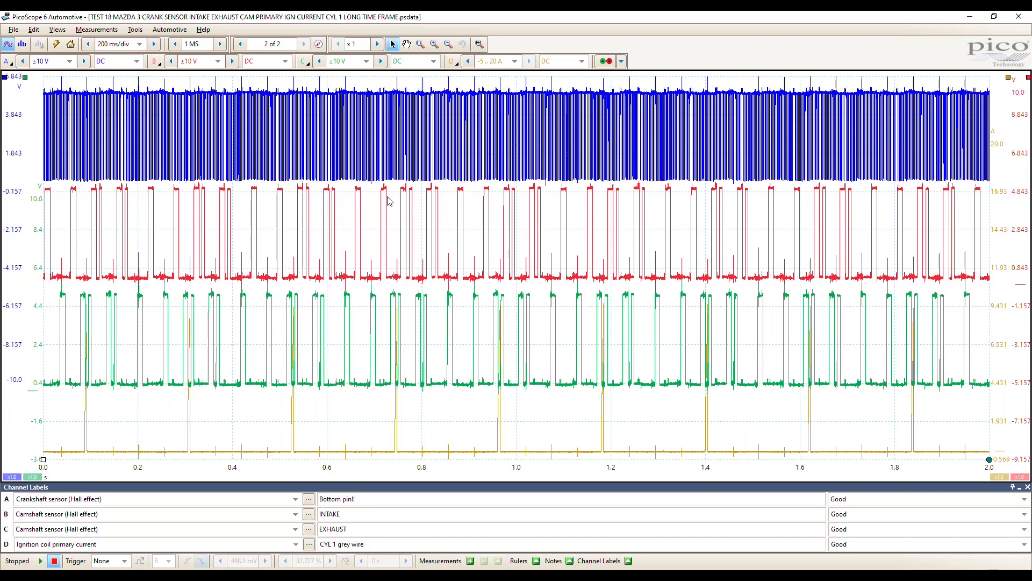
mouse_move(452, 195)
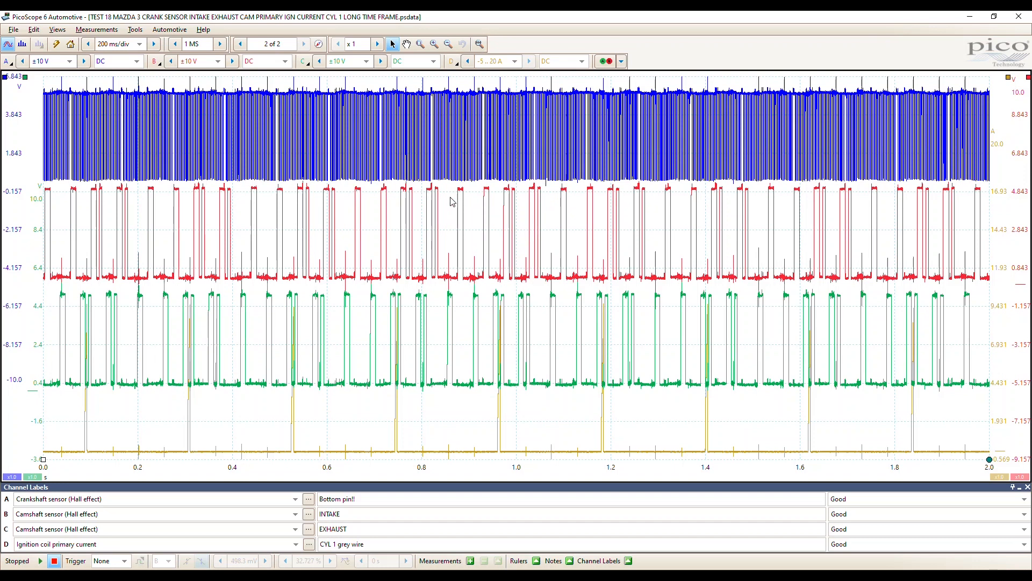
Add a reference waveform for channel B to the scope view from its context menu
right_click(453, 201)
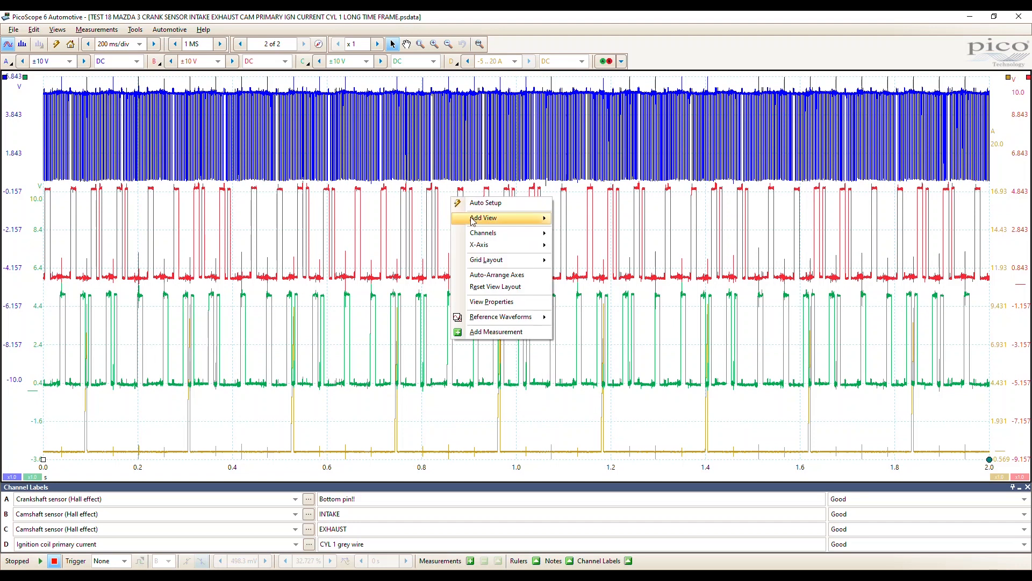
mouse_move(500, 316)
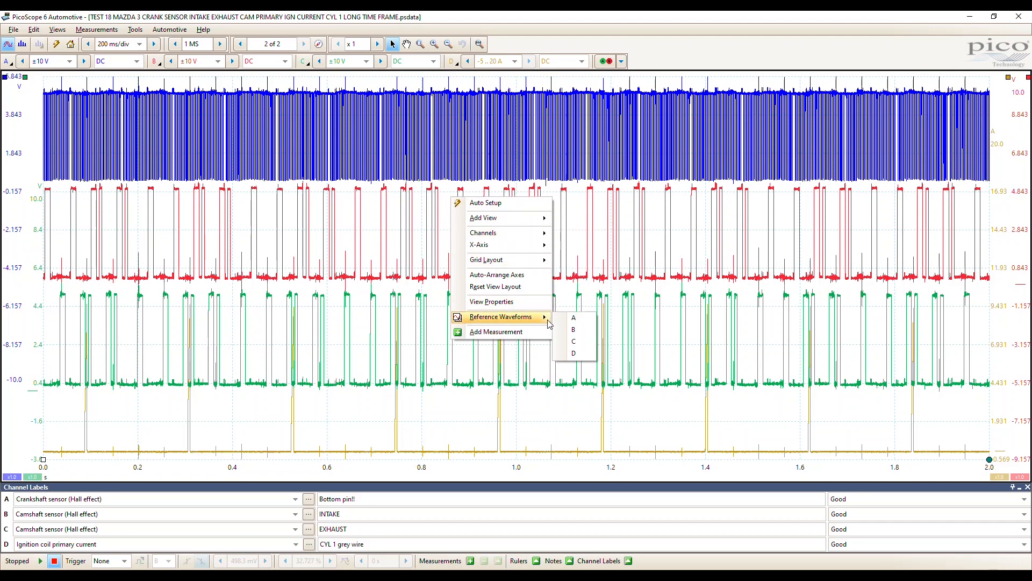
mouse_move(573, 318)
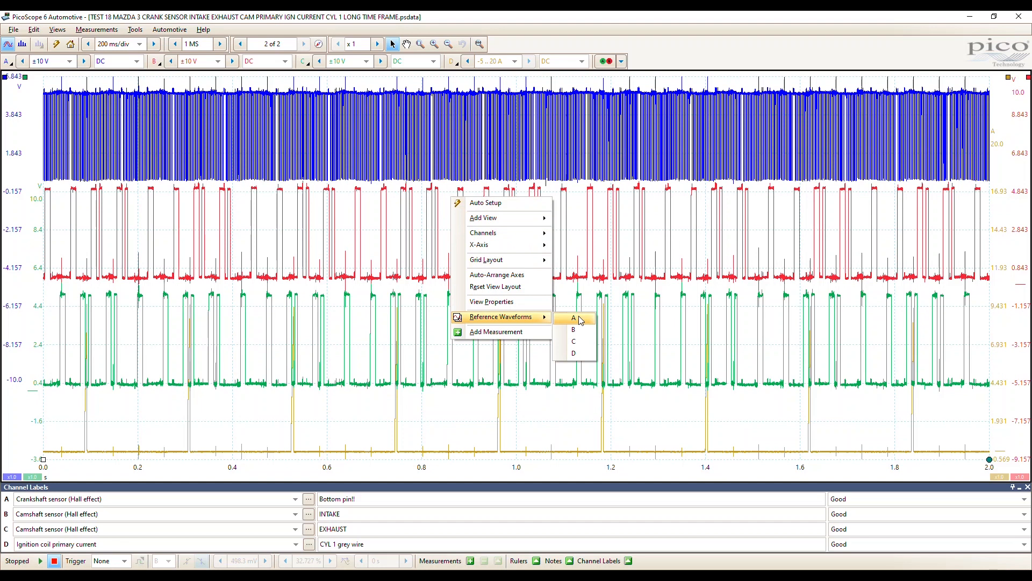
mouse_move(573, 329)
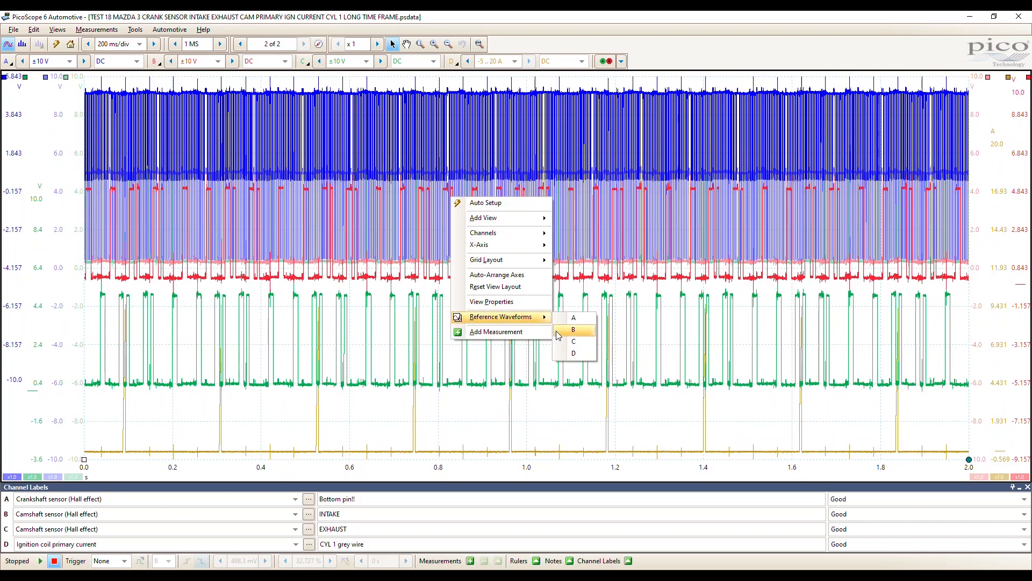
click(572, 329)
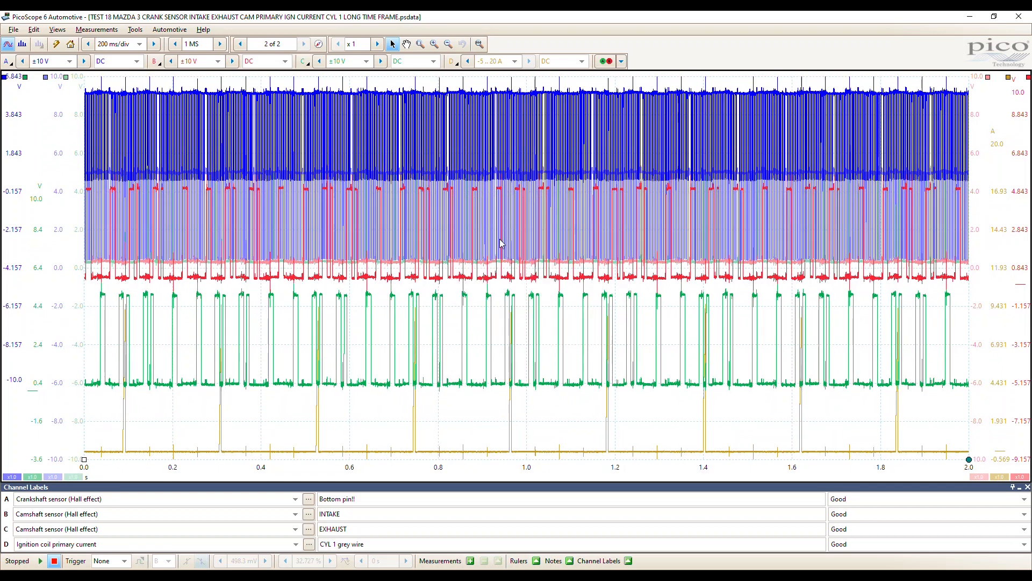
mouse_move(471, 98)
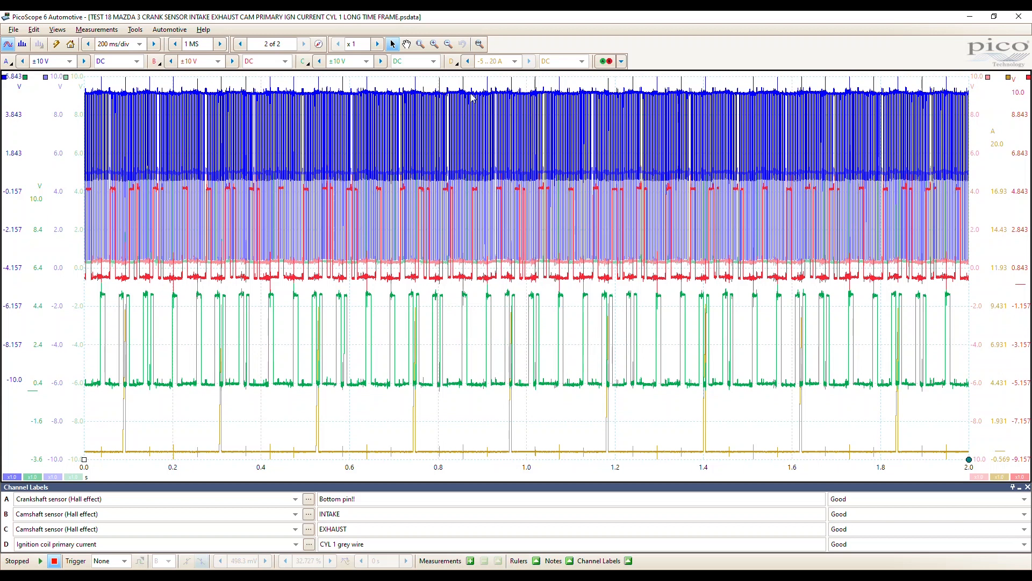
mouse_move(415, 164)
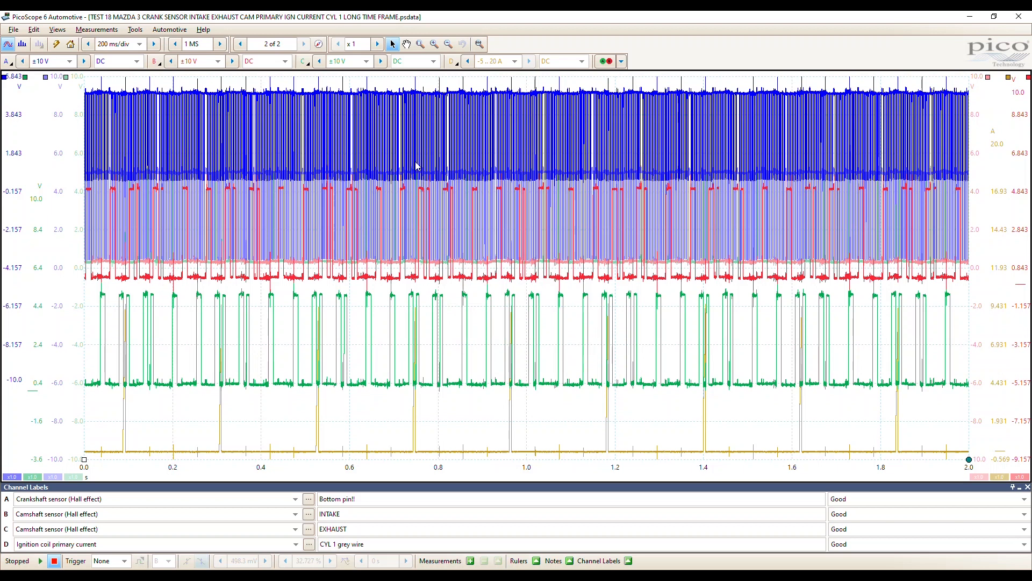
mouse_move(297, 171)
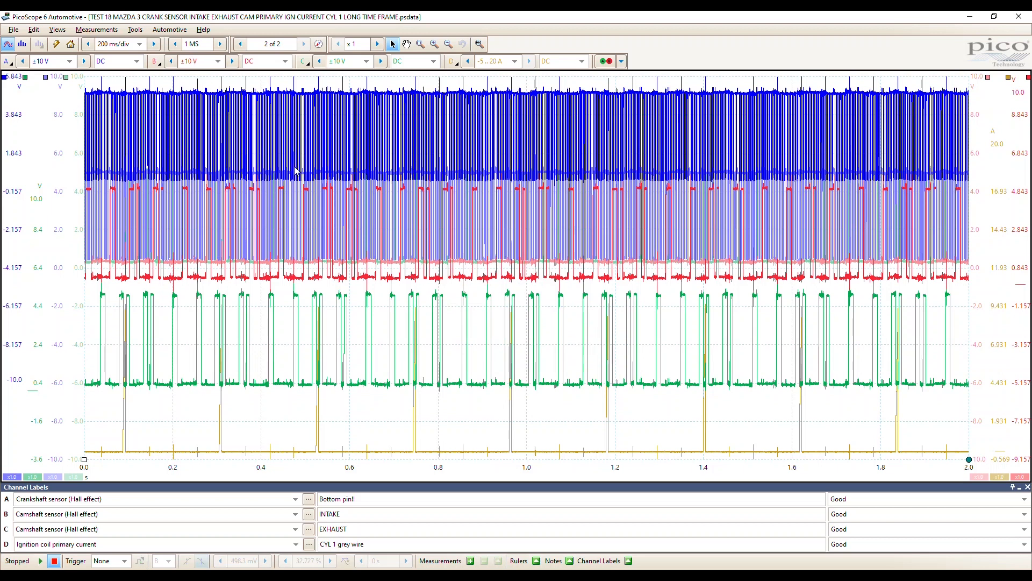
mouse_move(262, 248)
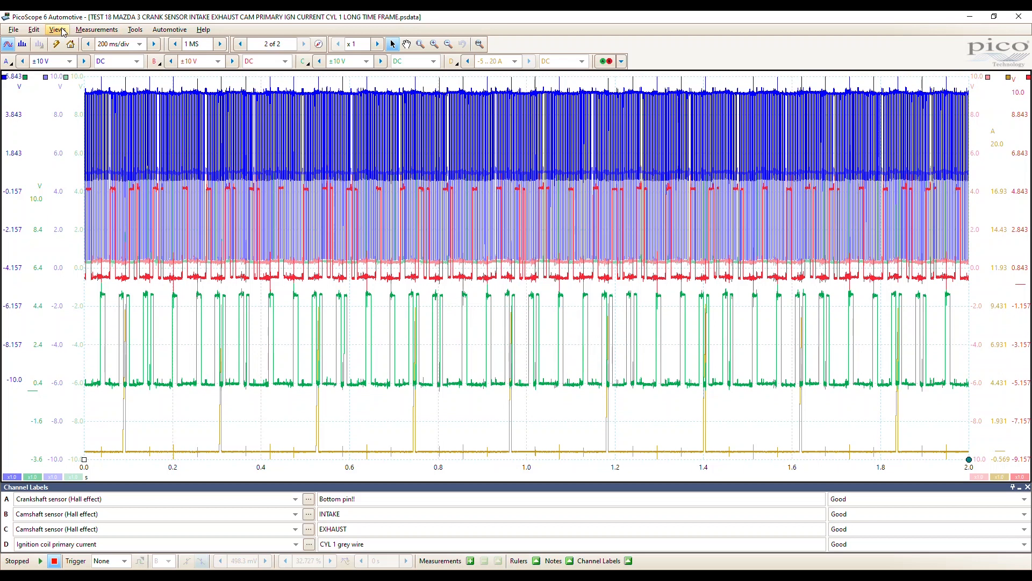
Add Scope 2 beneath Scope 1 via Views > Add View > Scope
click(57, 29)
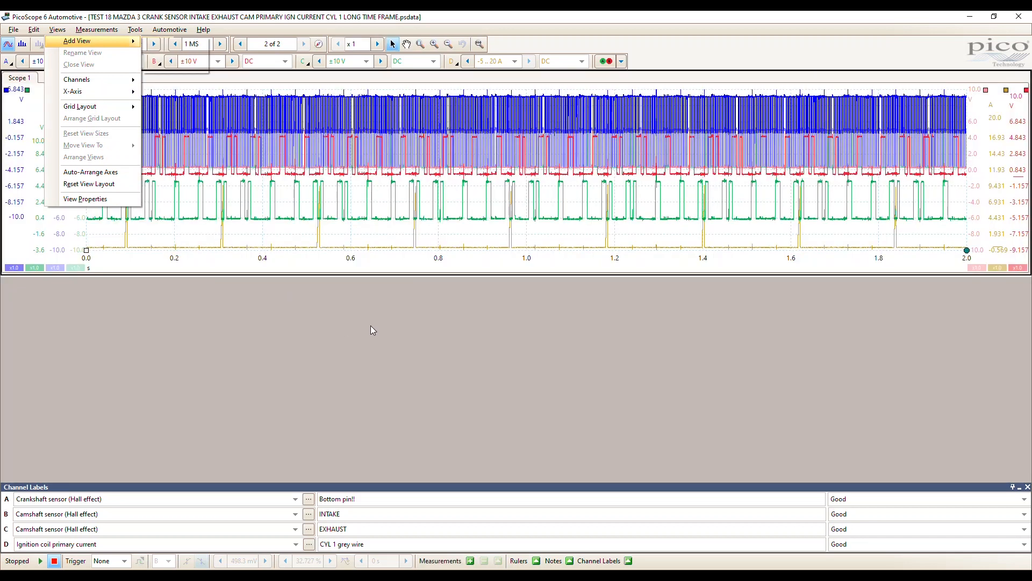
click(76, 40)
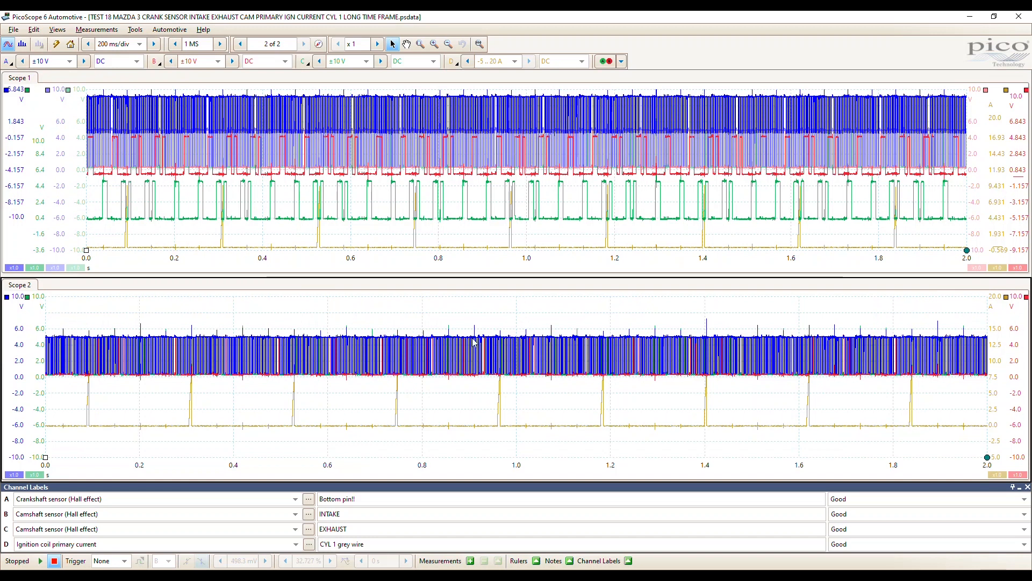
mouse_move(374, 381)
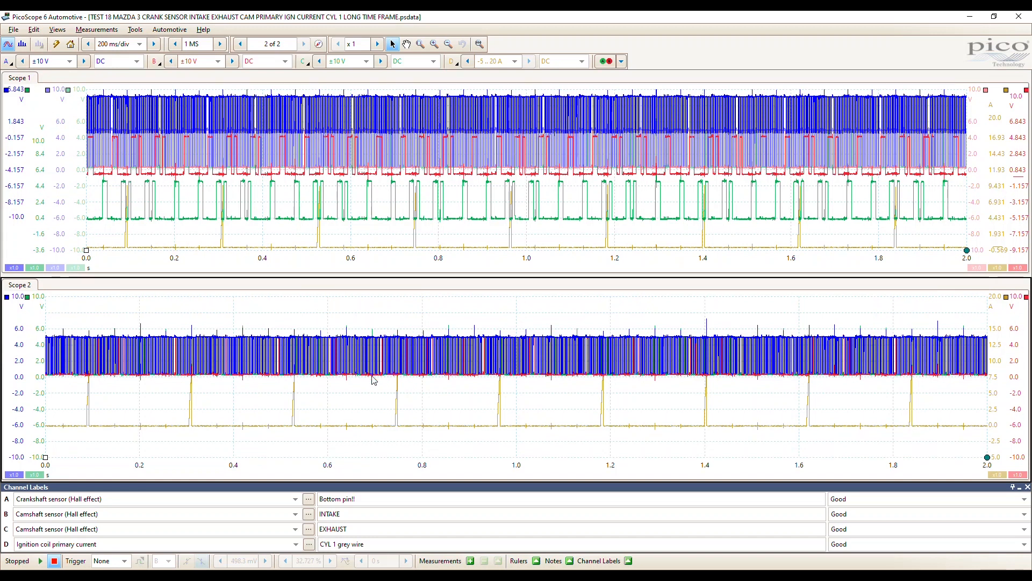
mouse_move(333, 403)
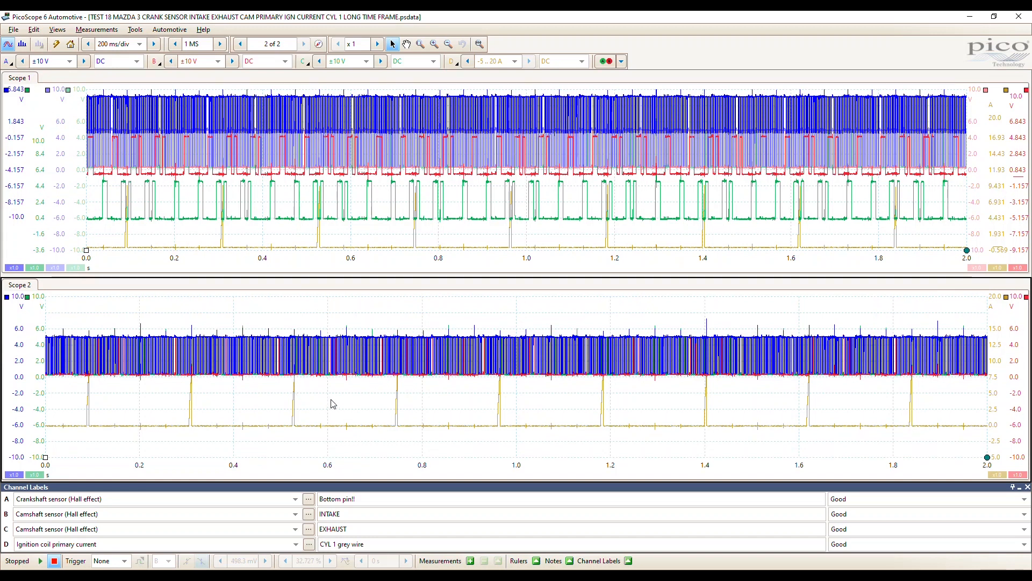
Hide live channels A–D from the upper view, keeping only the A (2), B (2), C (2) references
right_click(332, 404)
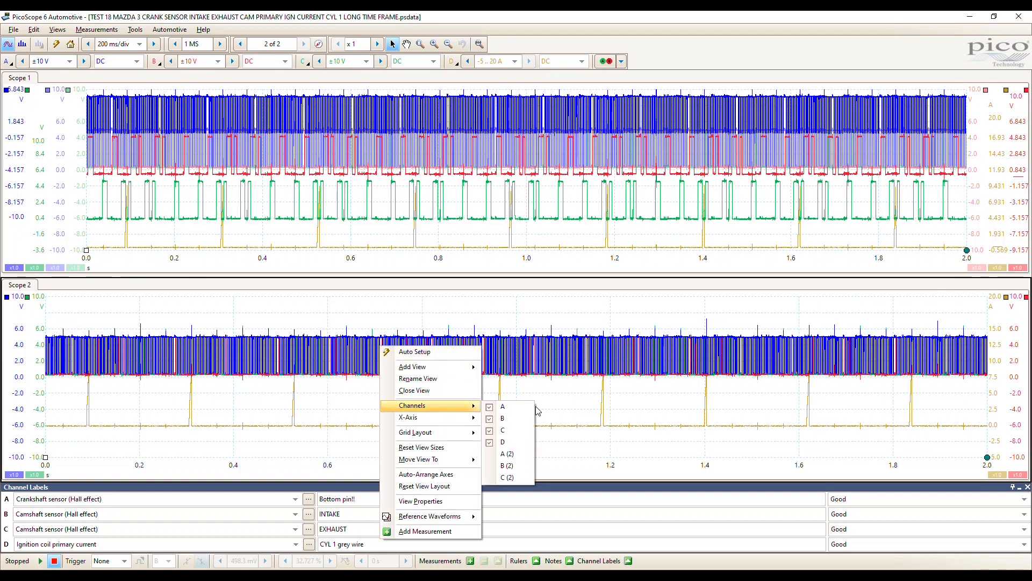
mouse_move(502, 418)
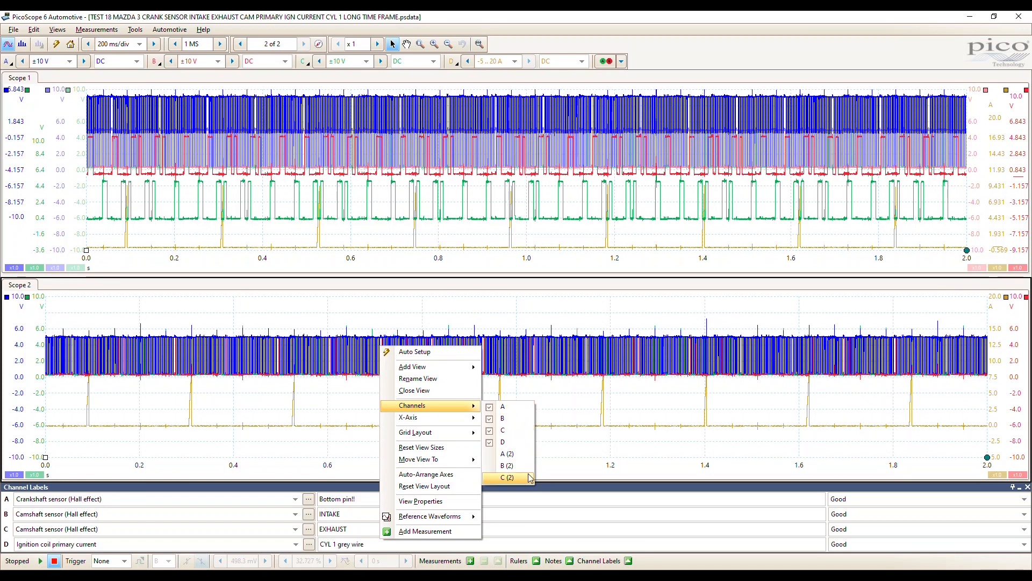
click(506, 478)
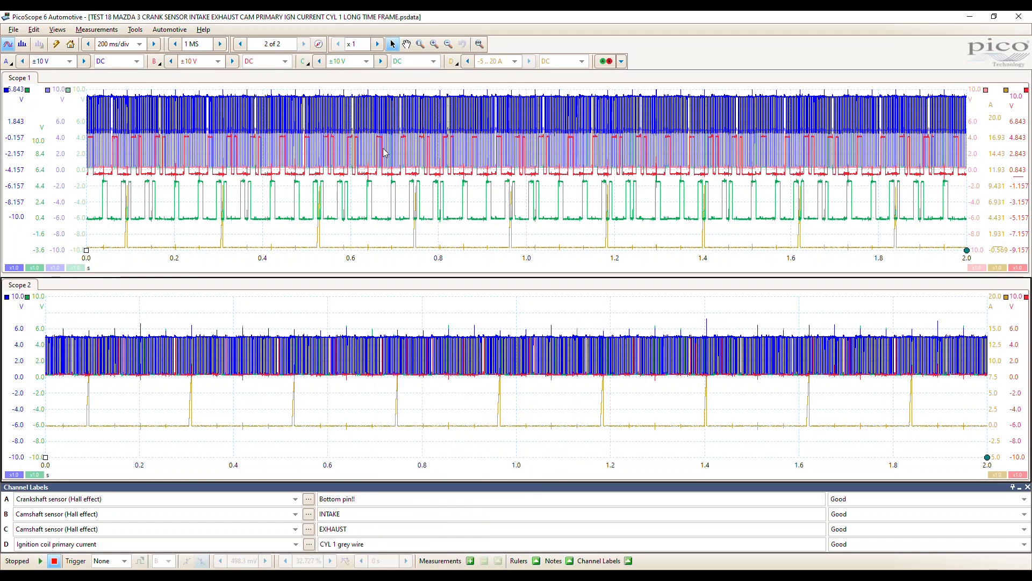
right_click(389, 153)
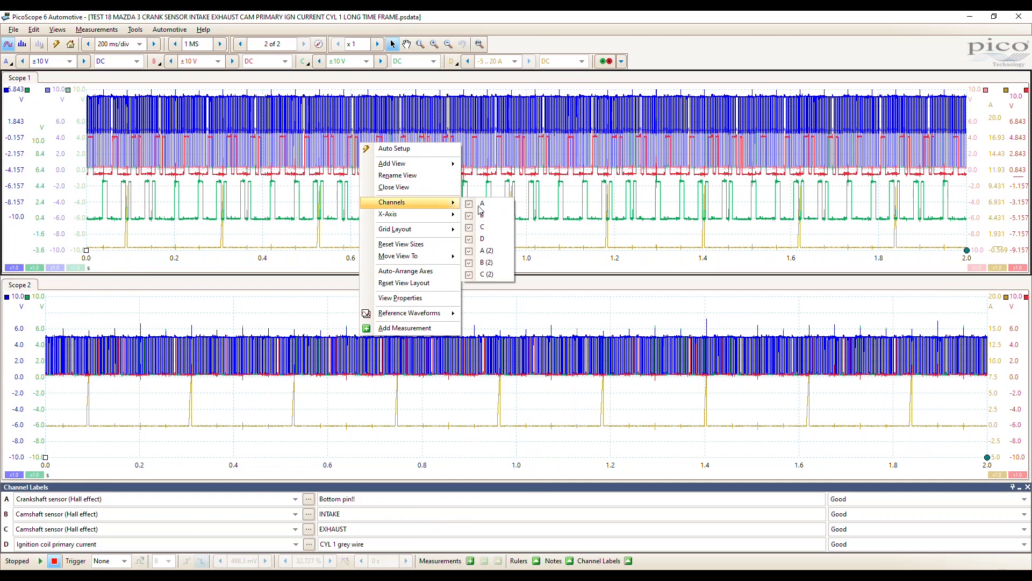
mouse_move(487, 262)
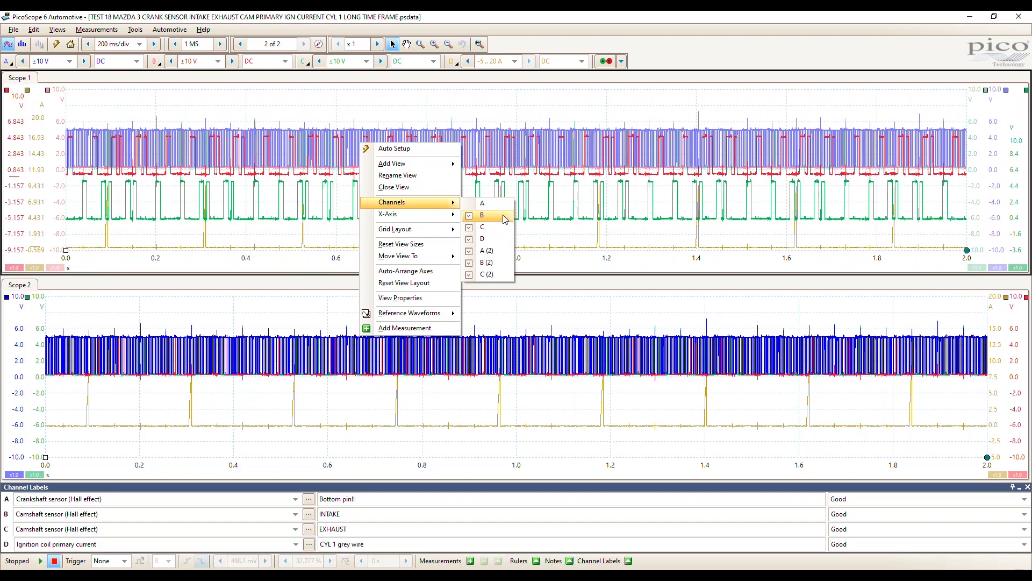
click(469, 215)
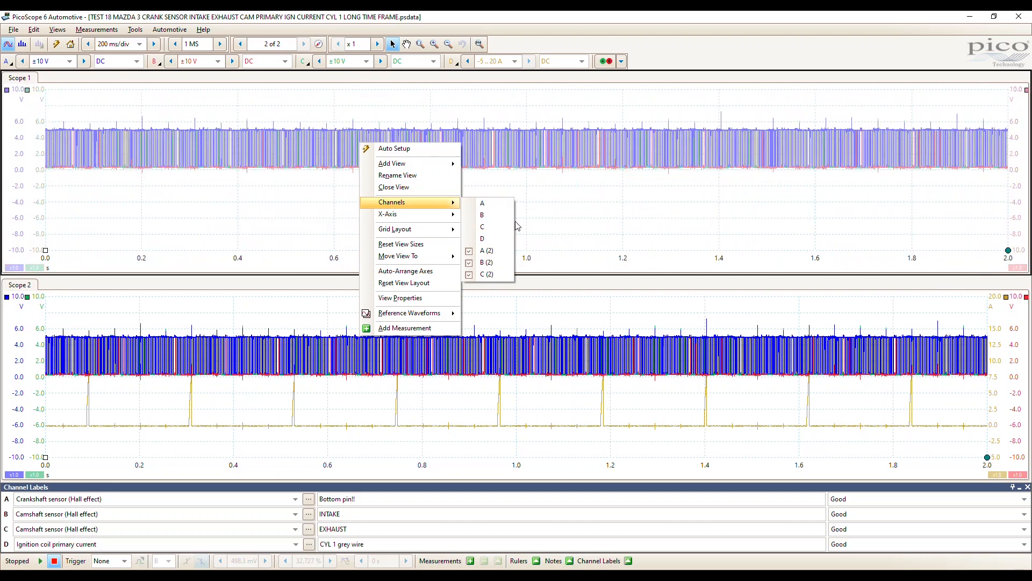
click(482, 238)
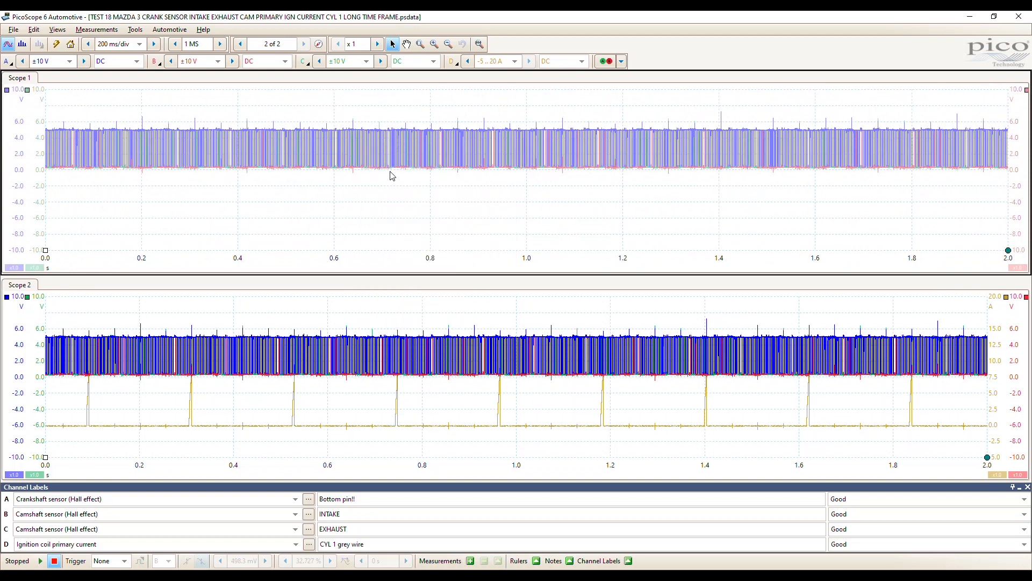
mouse_move(124, 123)
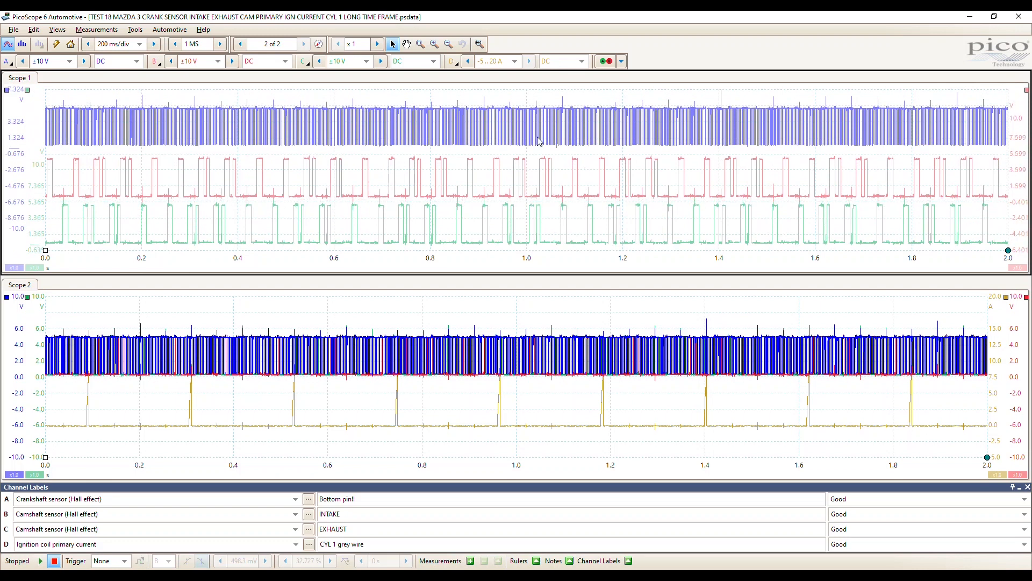
Auto-arrange the Scope 1 axes and rescale a reference trace so the three no longer overlap
right_click(537, 142)
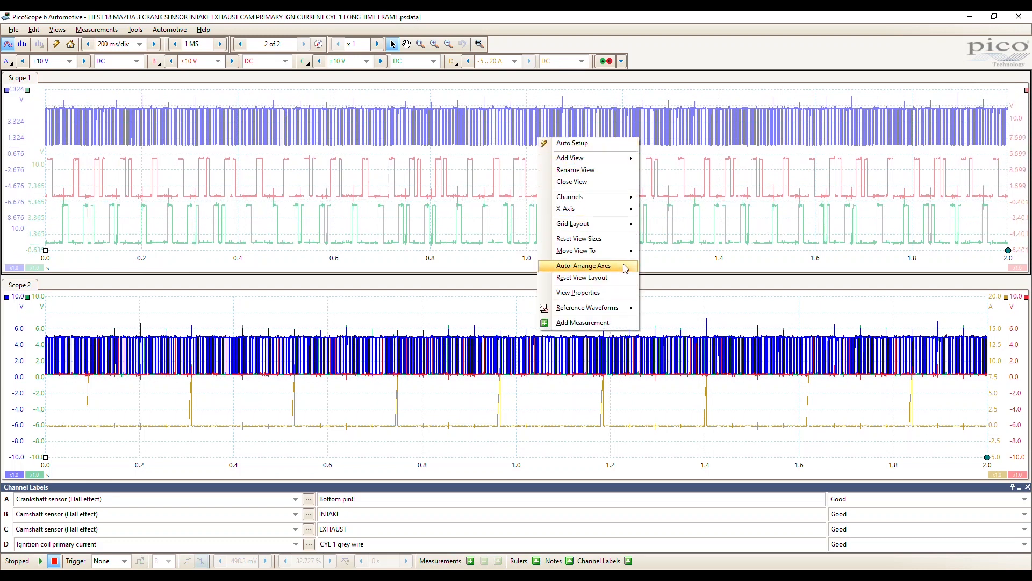
click(582, 265)
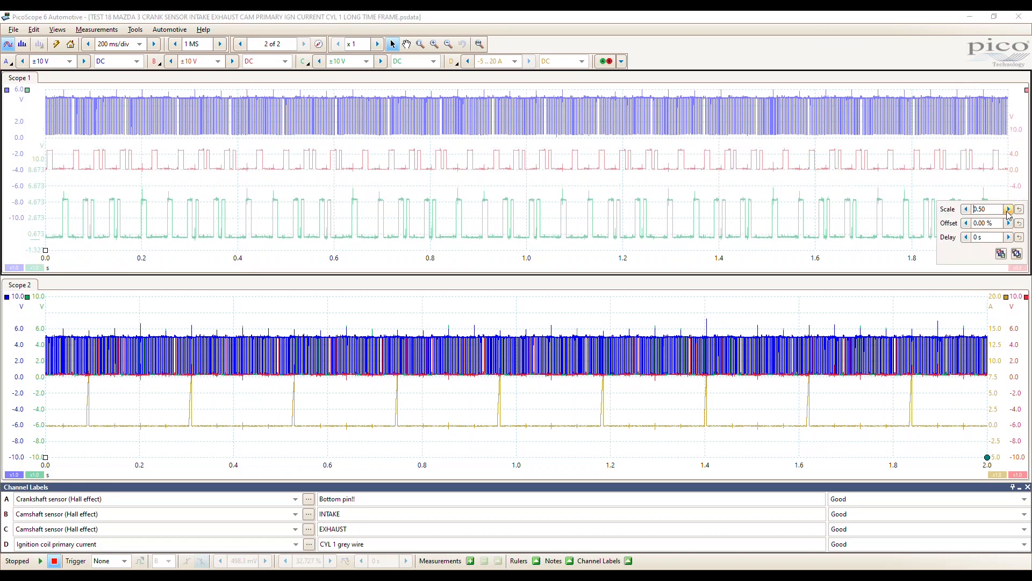
click(1008, 209)
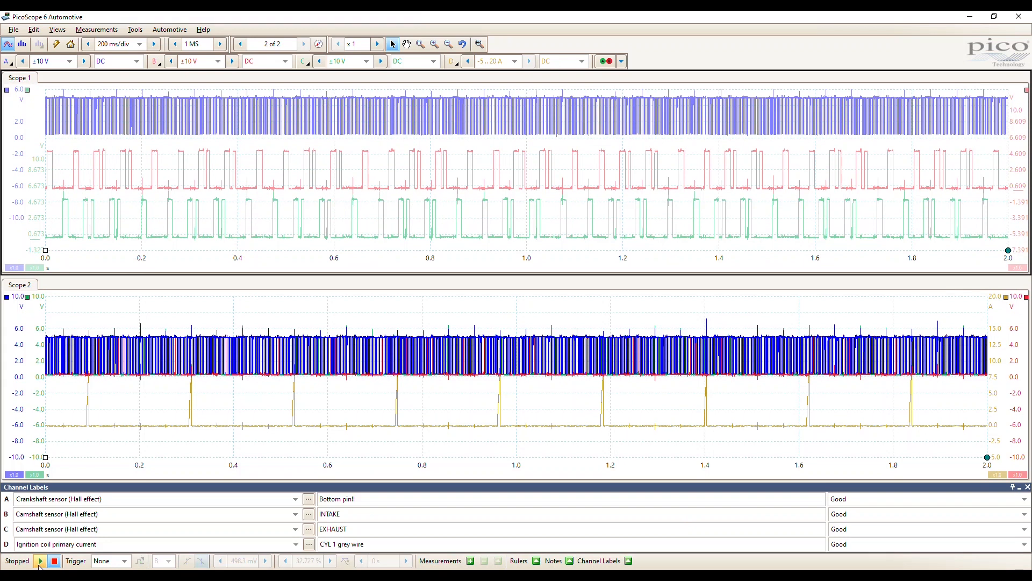
Capture live data into Scope 2, offset its channel axes, and stop at buffer 8 of 8
click(40, 560)
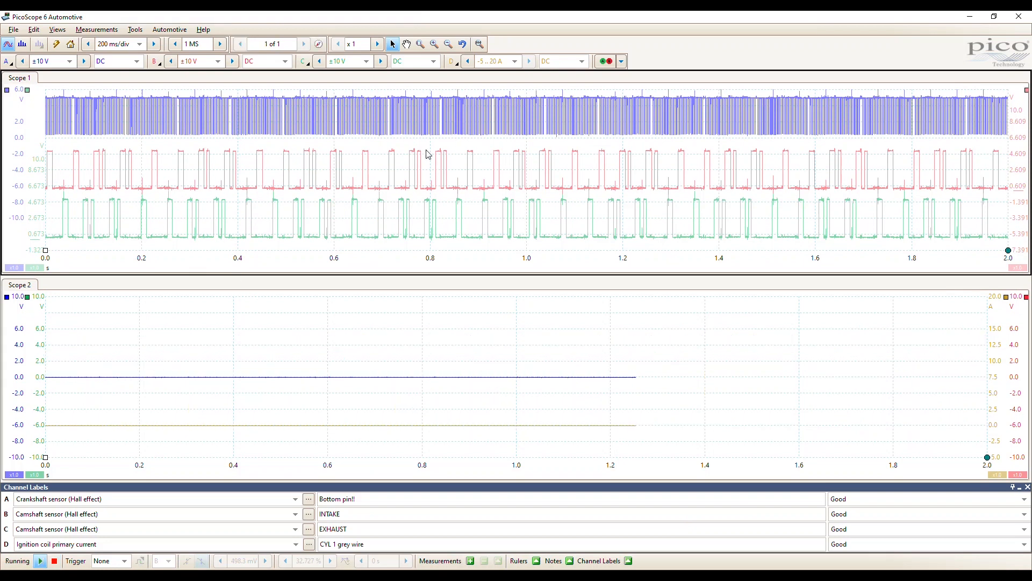
click(240, 43)
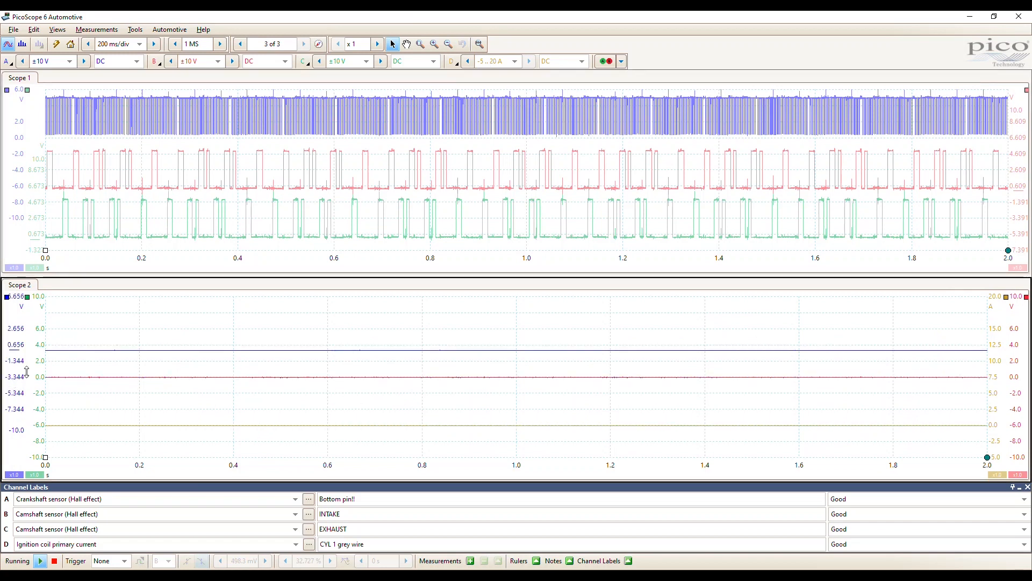
click(301, 43)
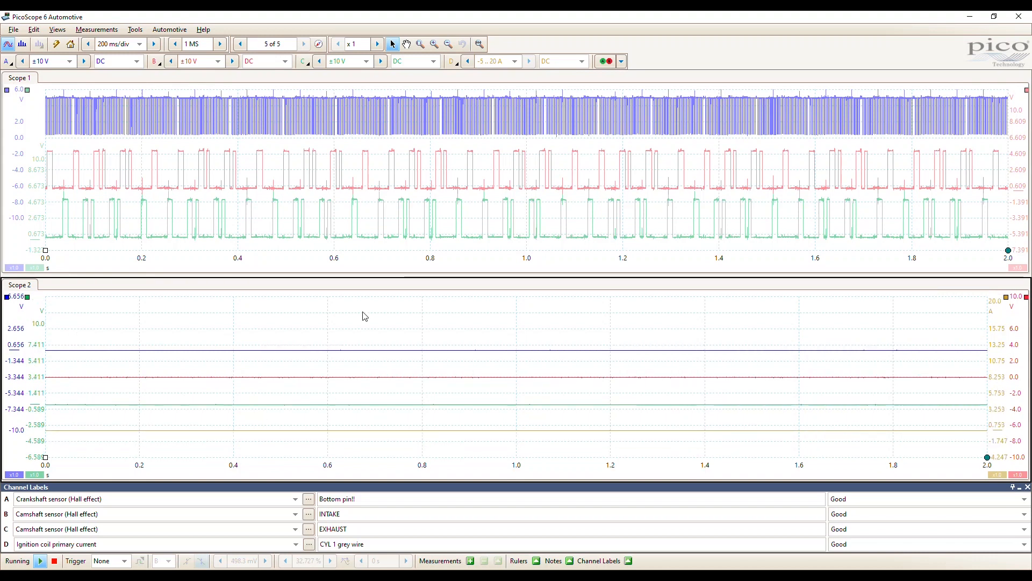
click(295, 43)
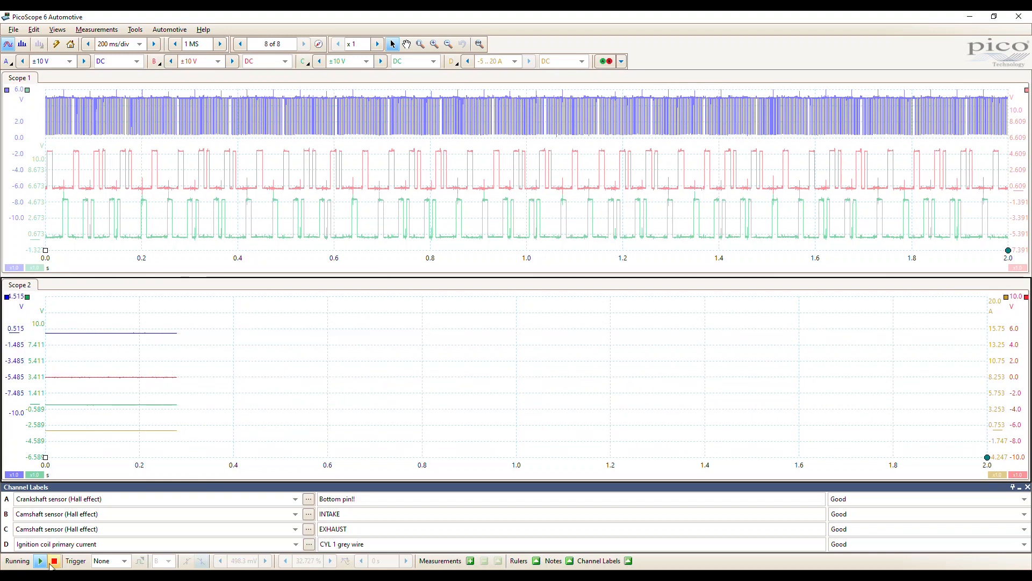
click(54, 560)
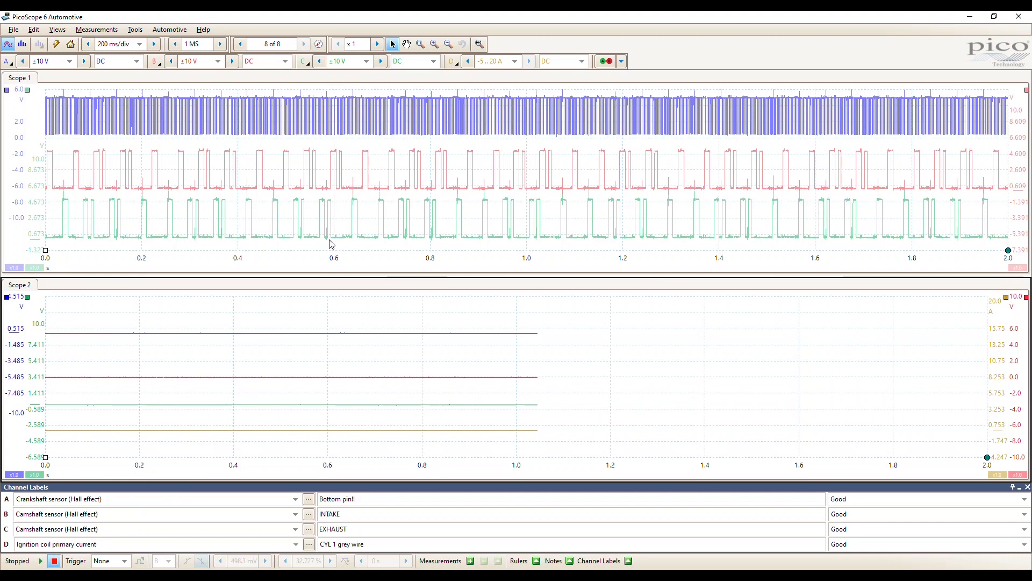
mouse_move(113, 425)
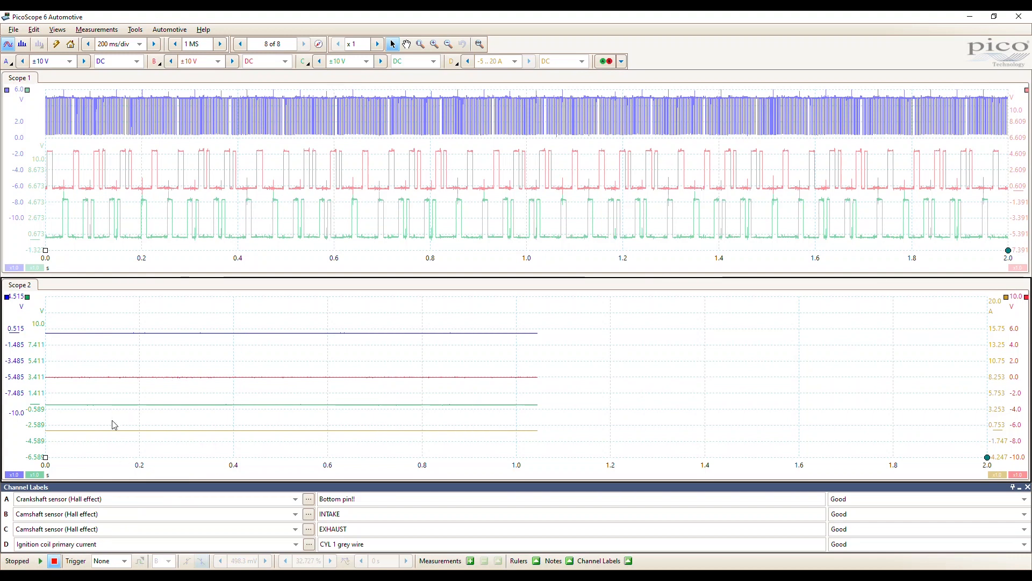
mouse_move(453, 32)
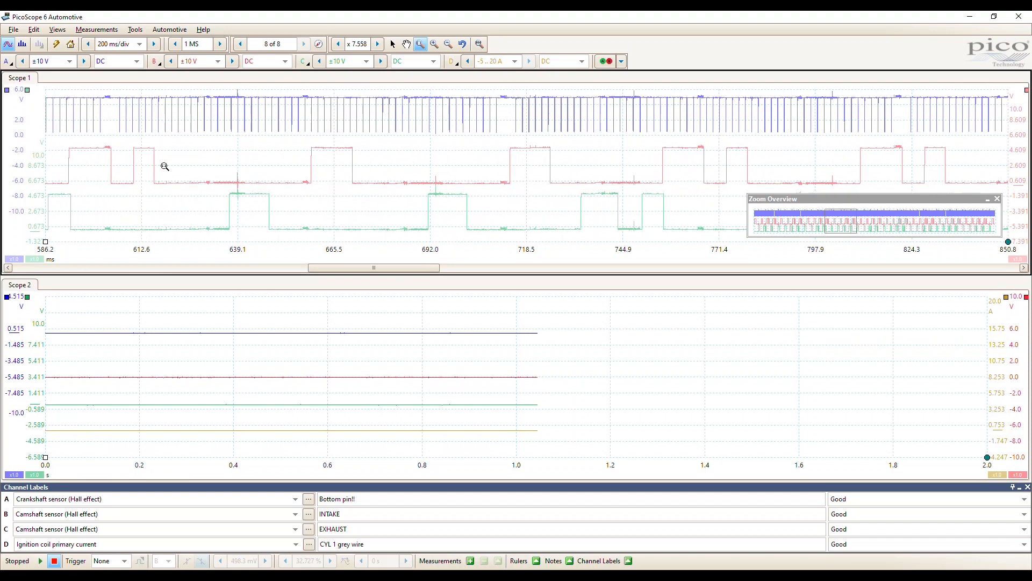
mouse_move(121, 124)
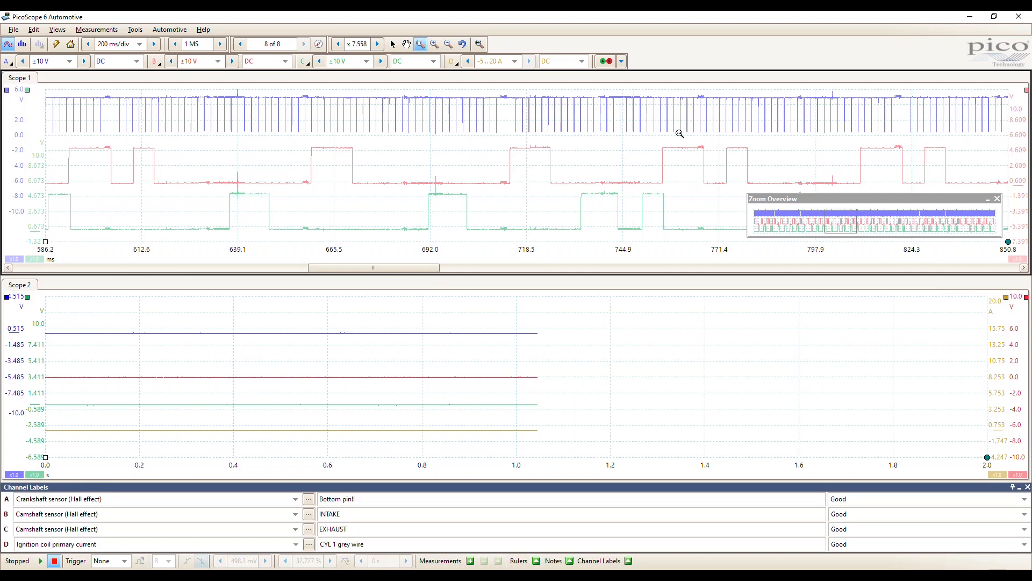
mouse_move(860, 157)
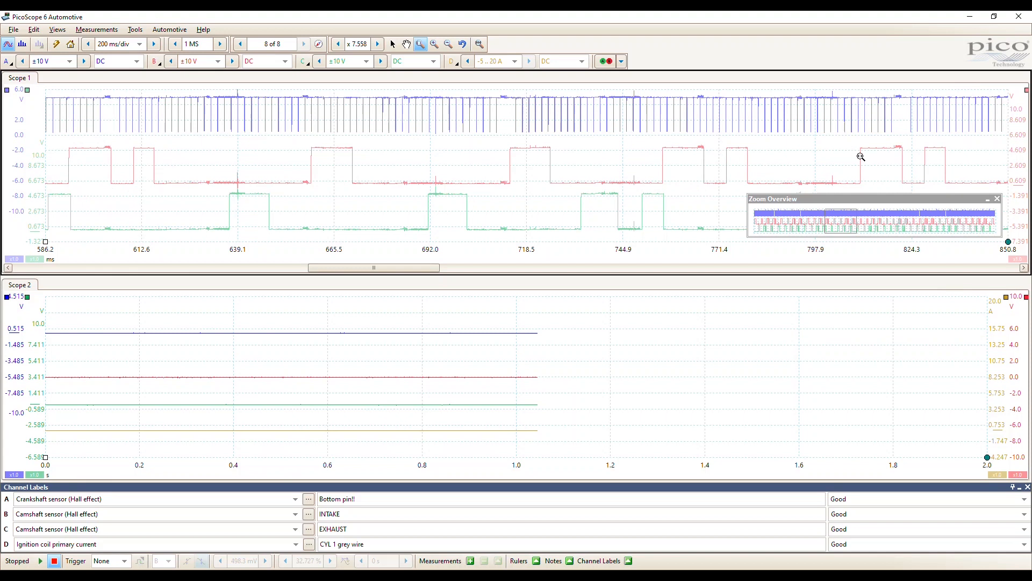
mouse_move(829, 152)
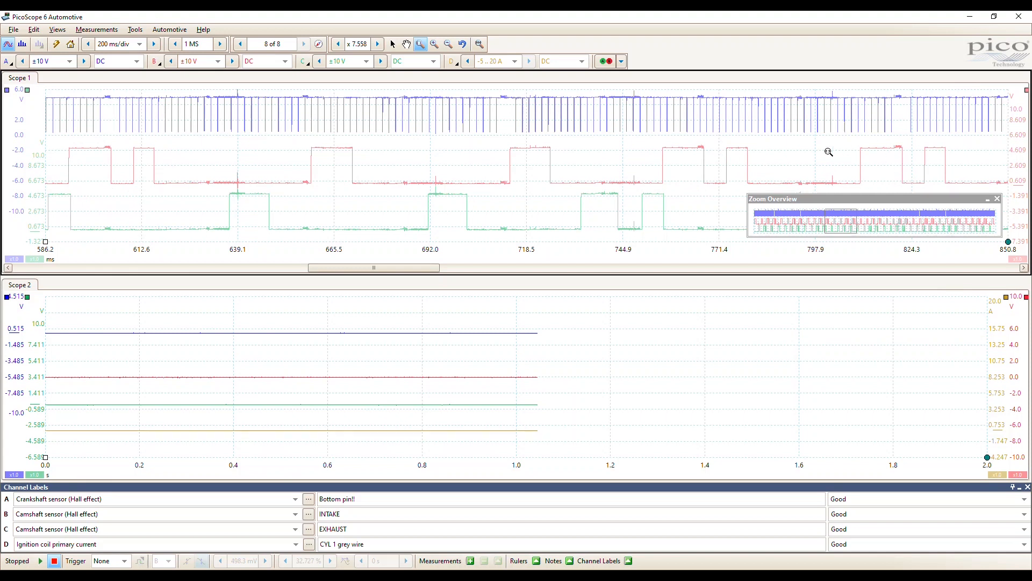
mouse_move(556, 184)
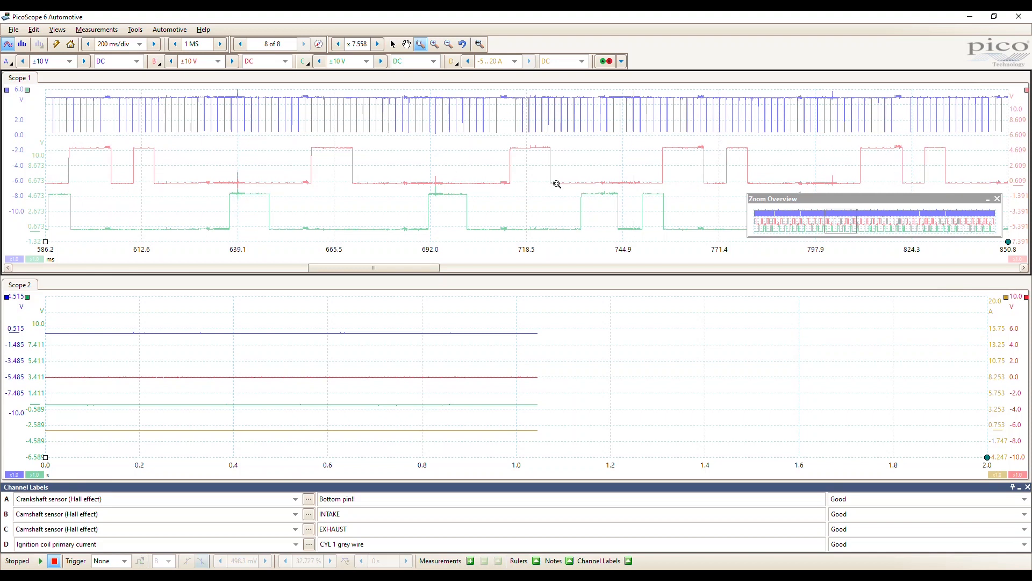
mouse_move(311, 410)
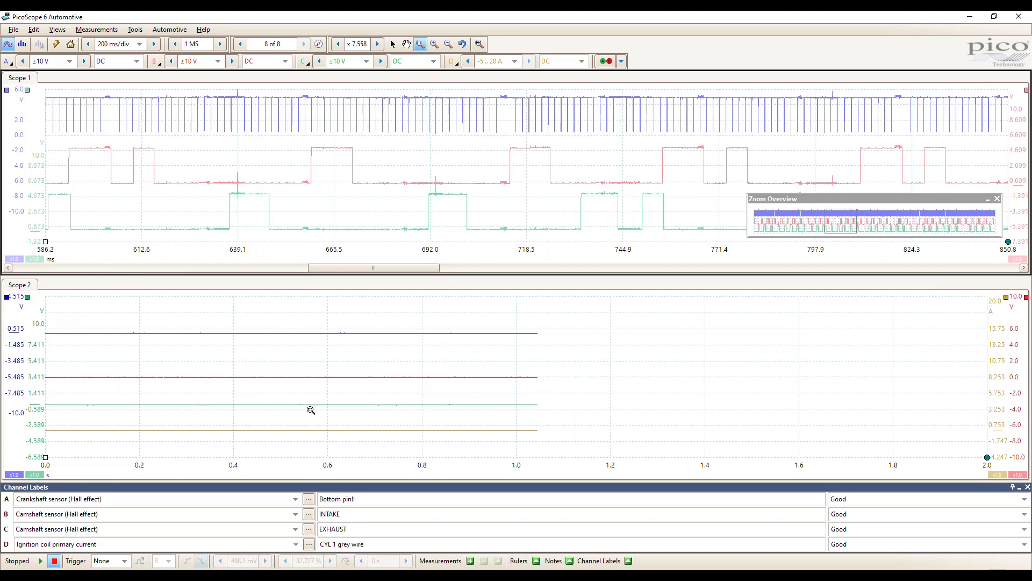
mouse_move(336, 302)
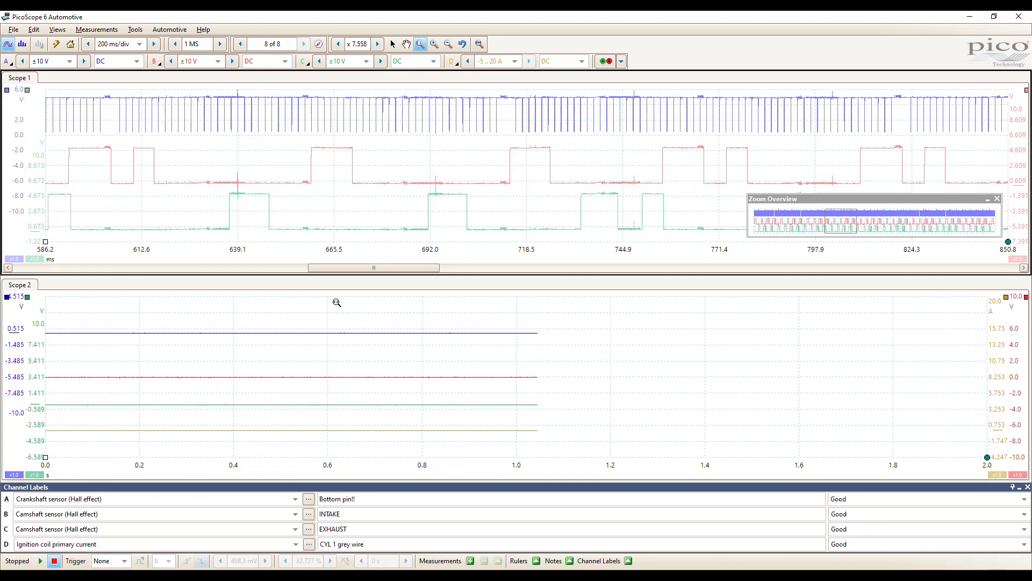
mouse_move(457, 175)
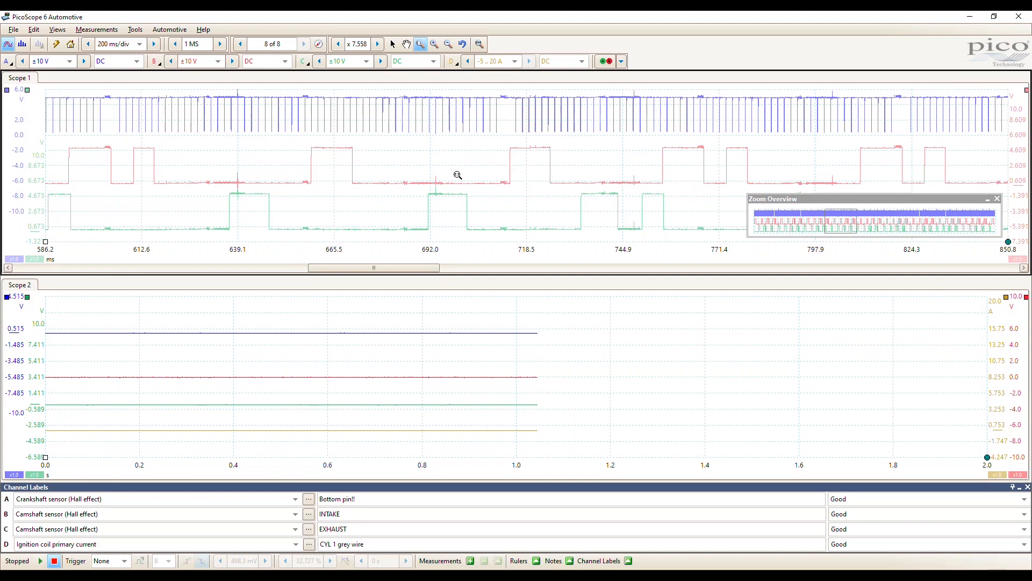
mouse_move(978, 198)
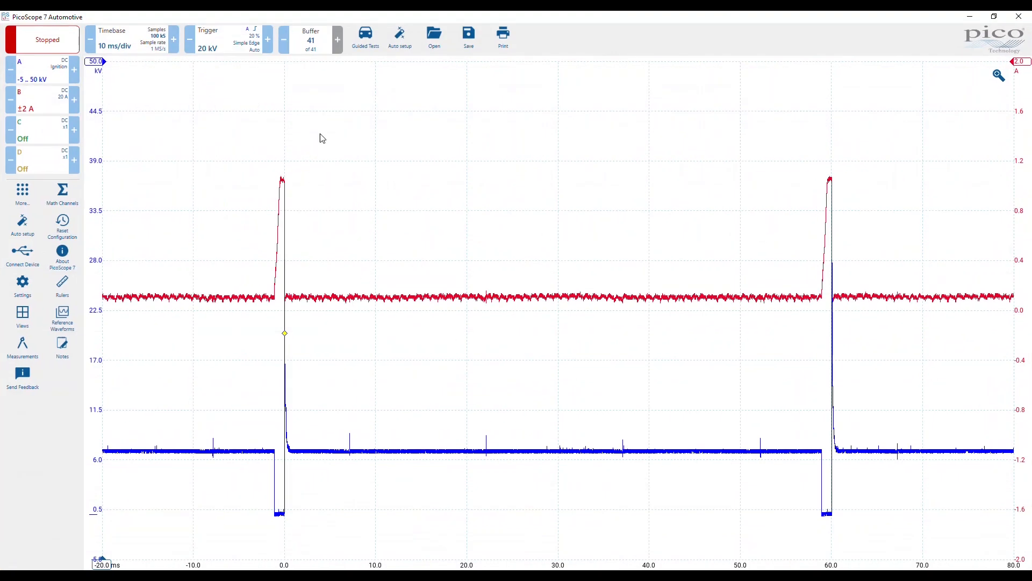
mouse_move(279, 232)
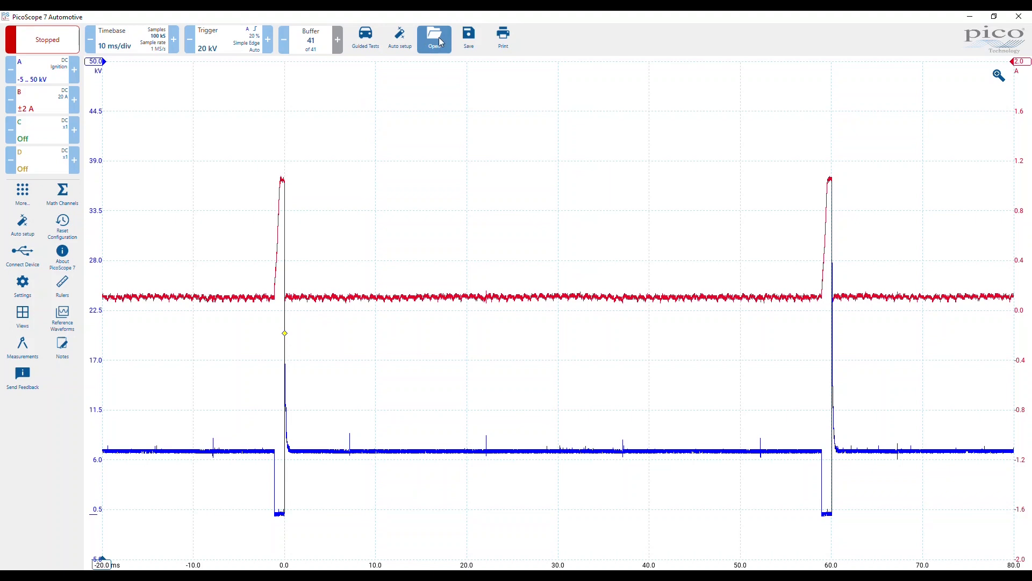
Browse Waveform Captures and load the TEST 18 Mazda 3 long time frame .psdata file
click(434, 37)
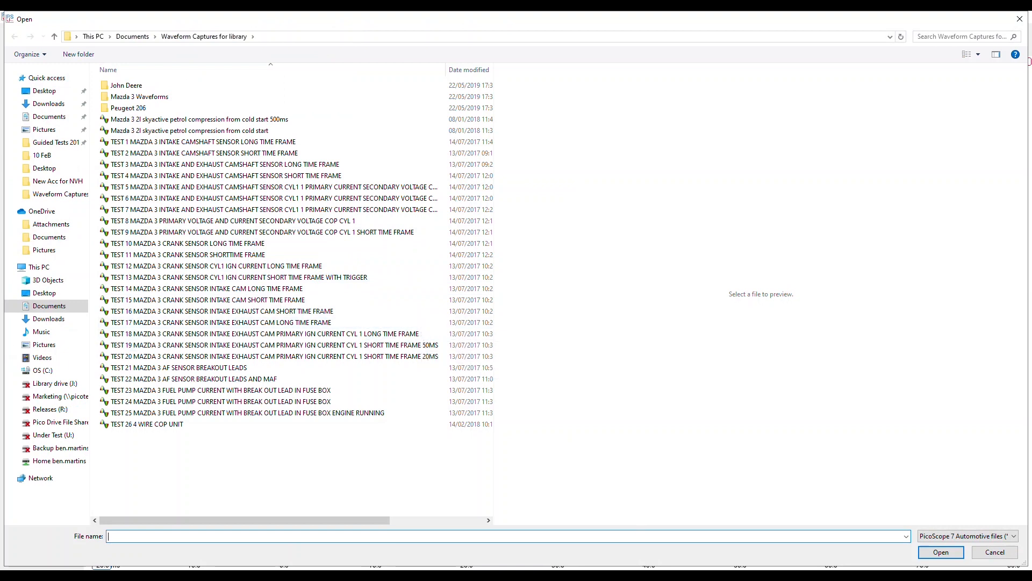
click(940, 552)
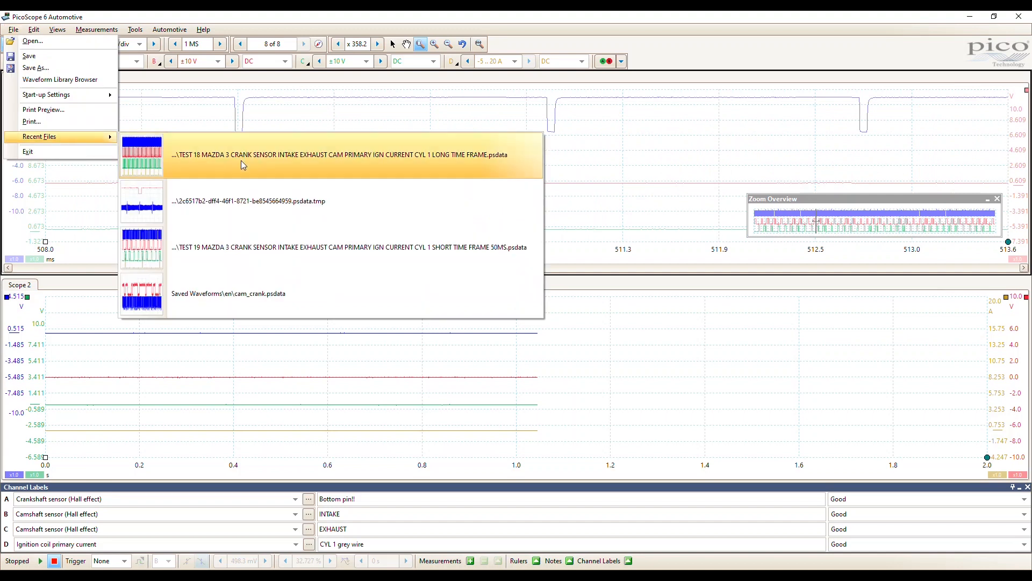
mouse_move(374, 162)
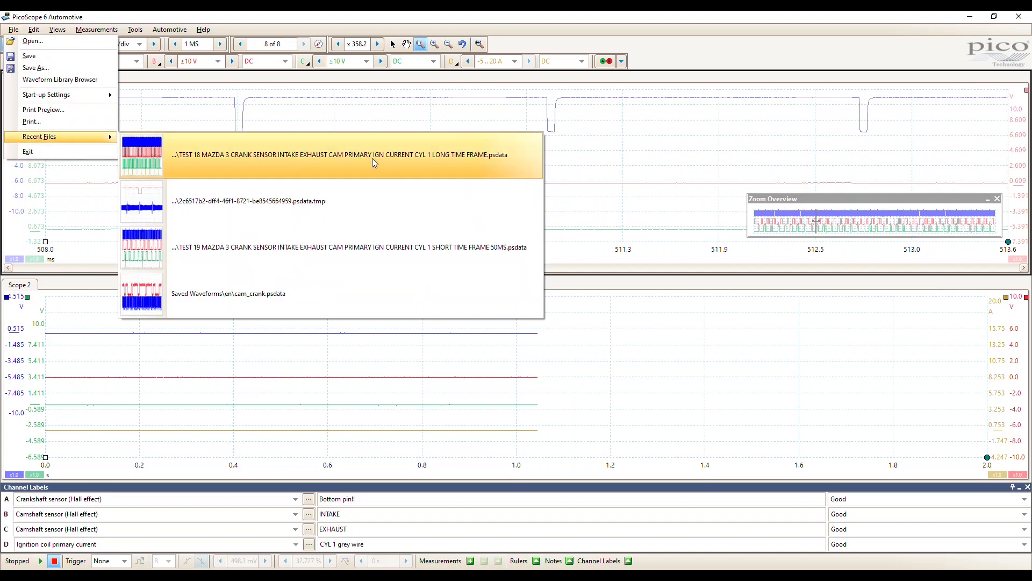
click(372, 162)
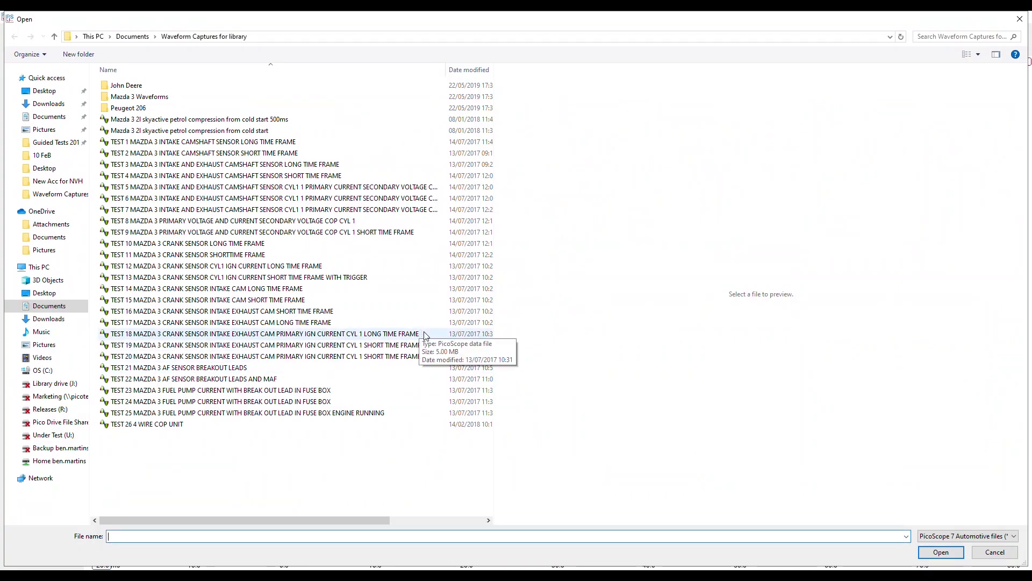
click(263, 344)
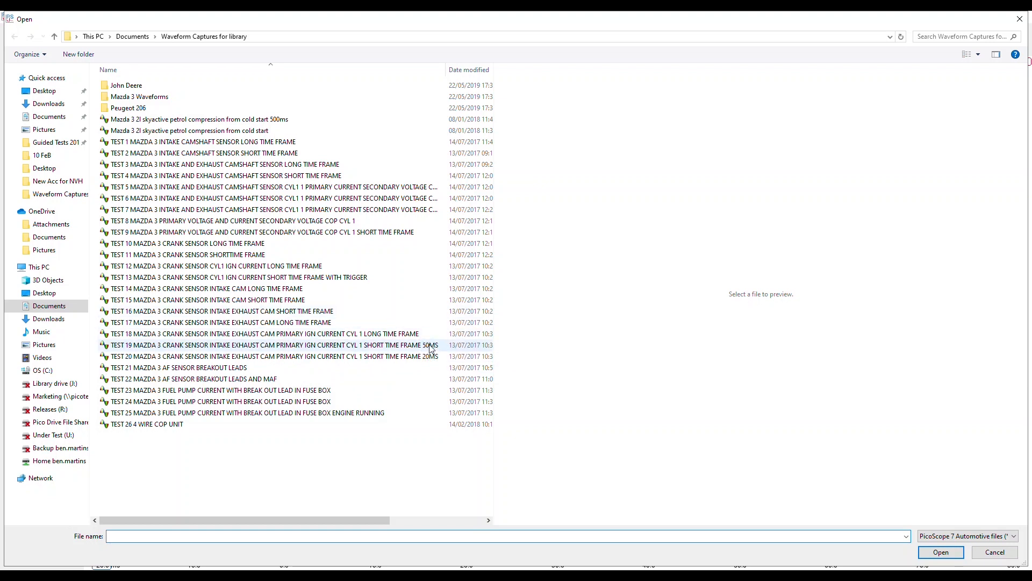
click(264, 333)
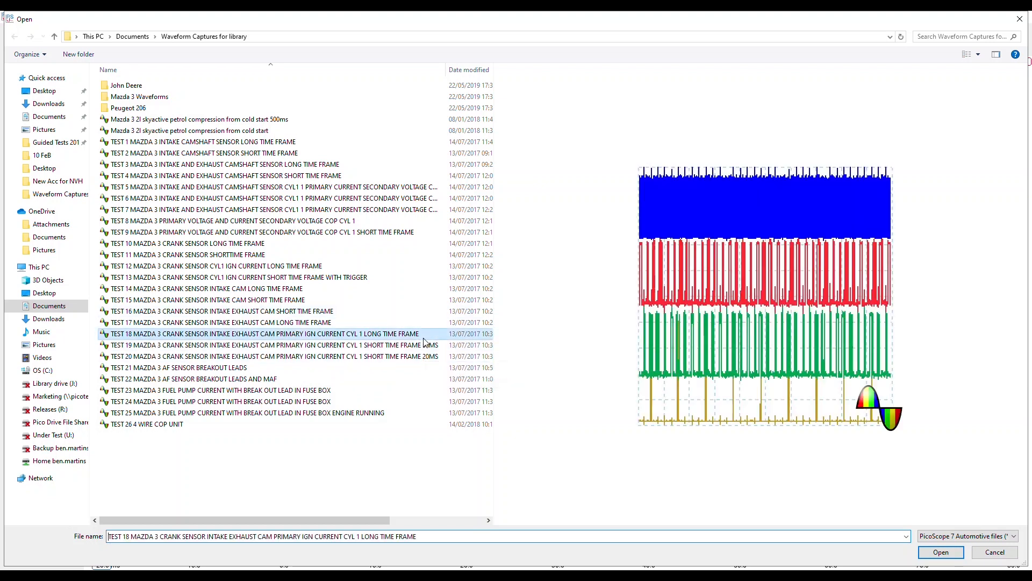
click(939, 552)
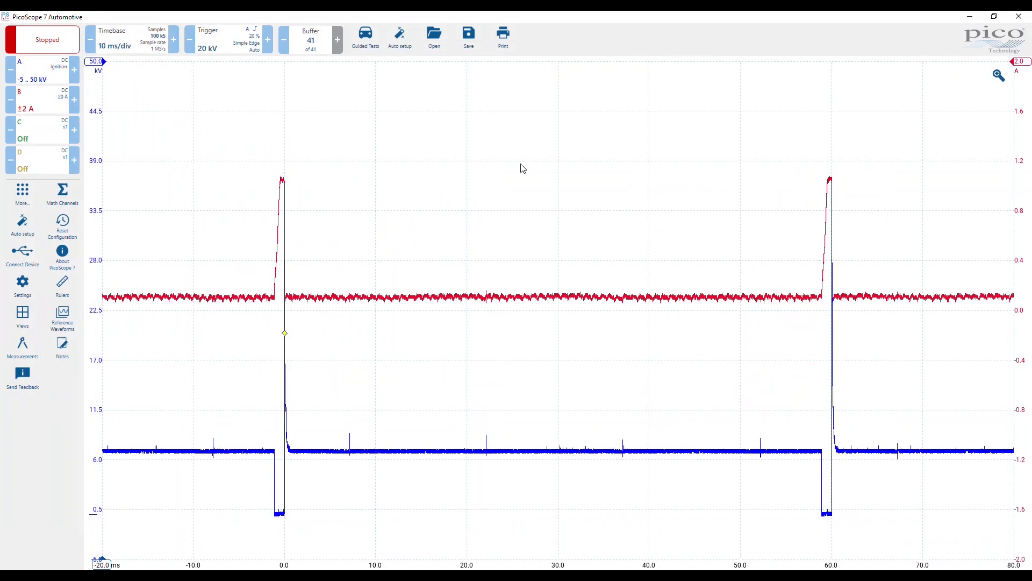
click(433, 35)
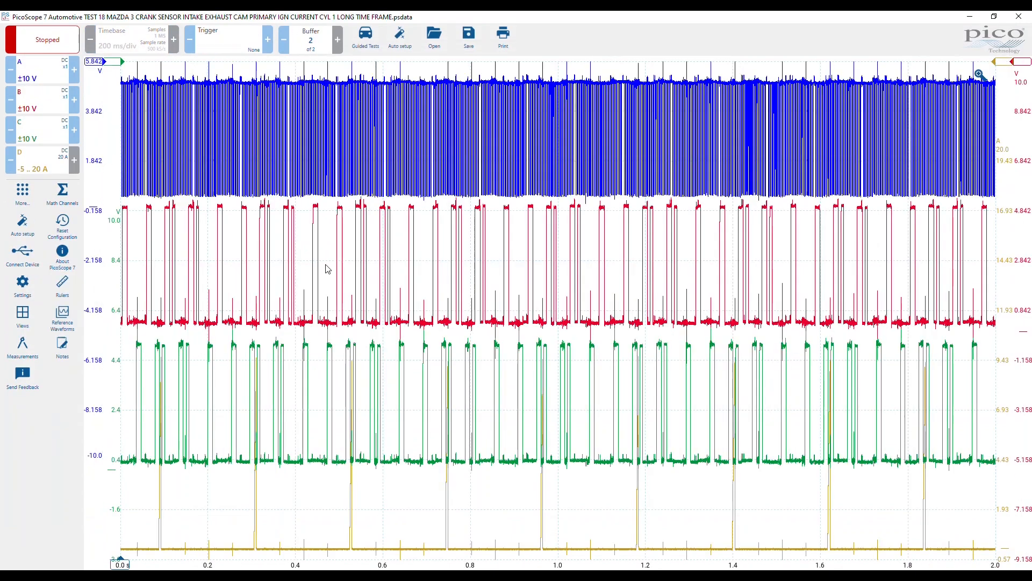
mouse_move(560, 227)
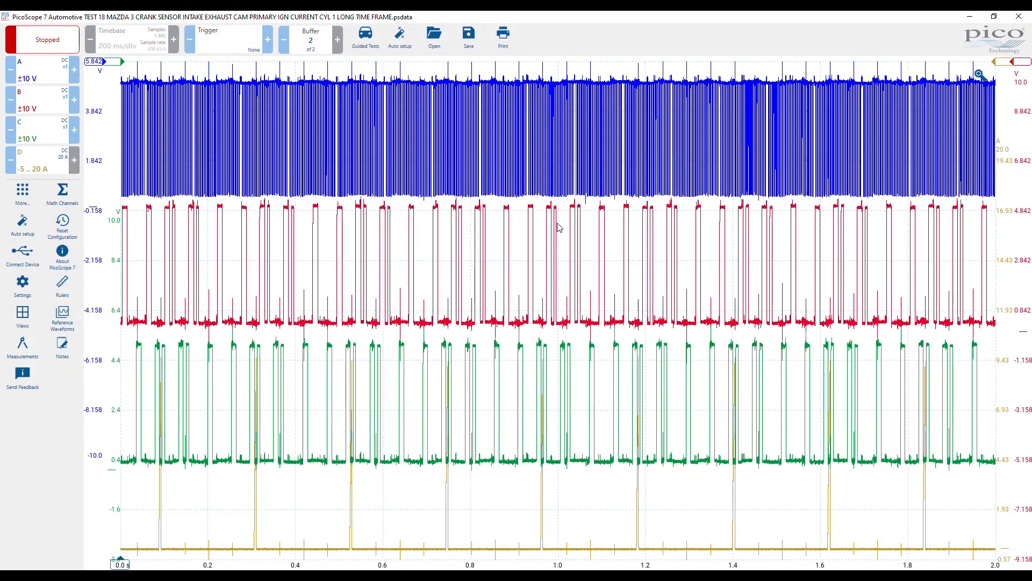
mouse_move(422, 207)
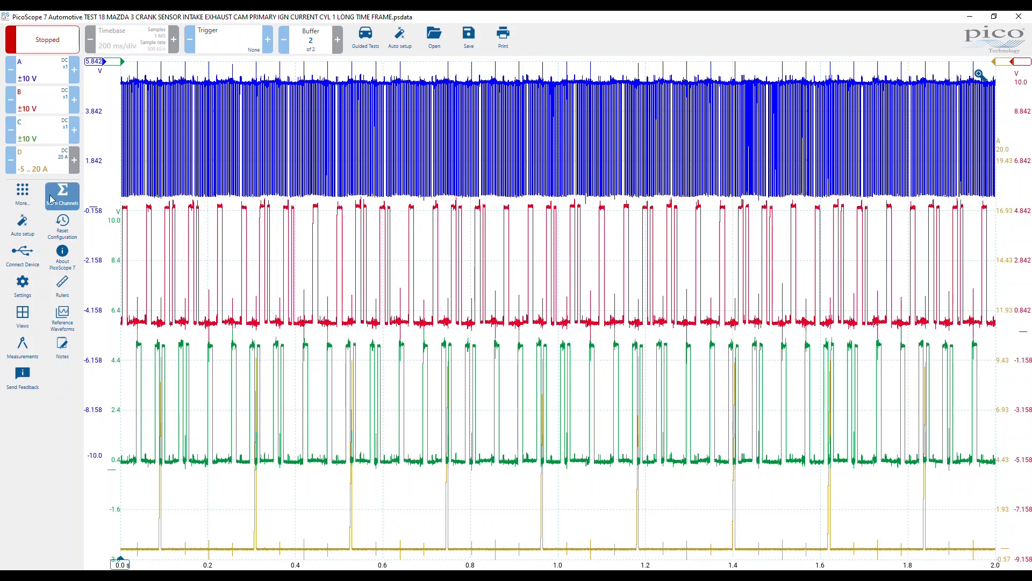
mouse_move(451, 328)
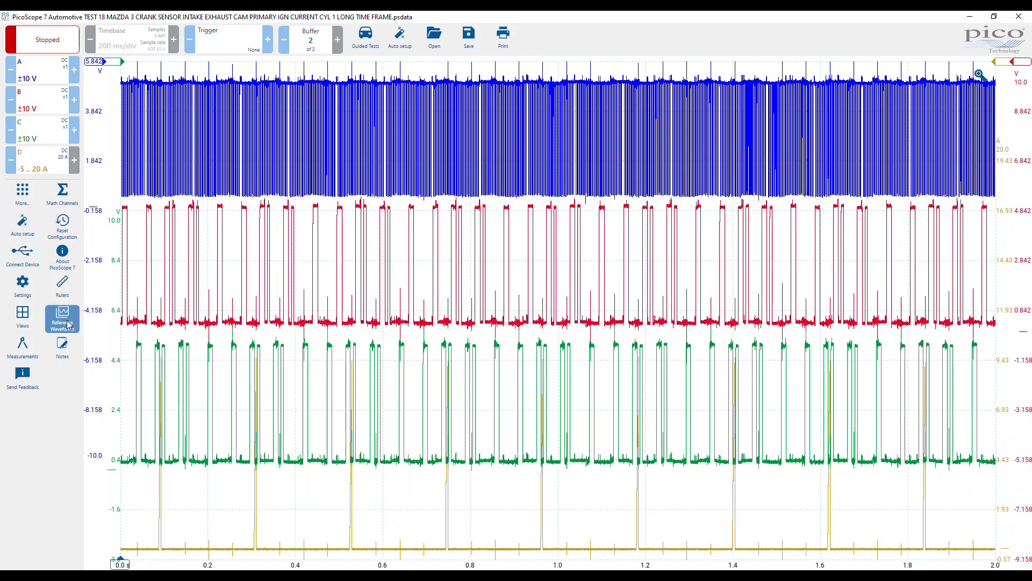
mouse_move(22, 318)
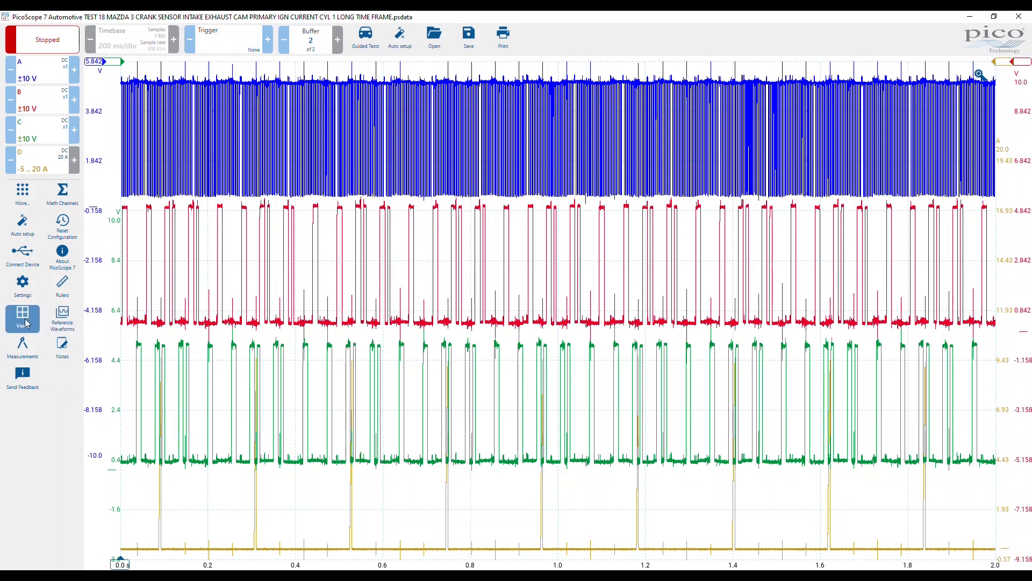
click(21, 316)
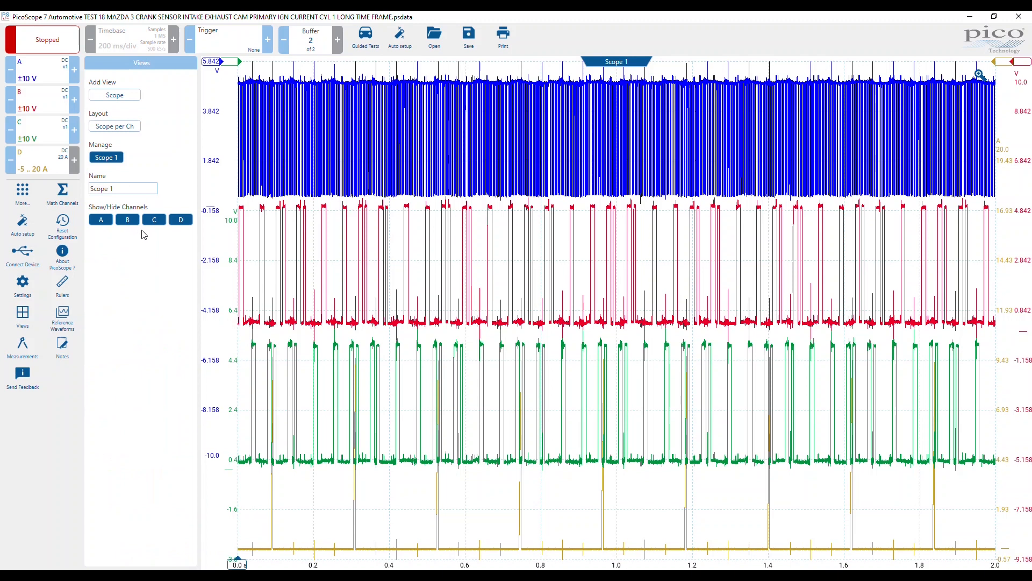
click(61, 318)
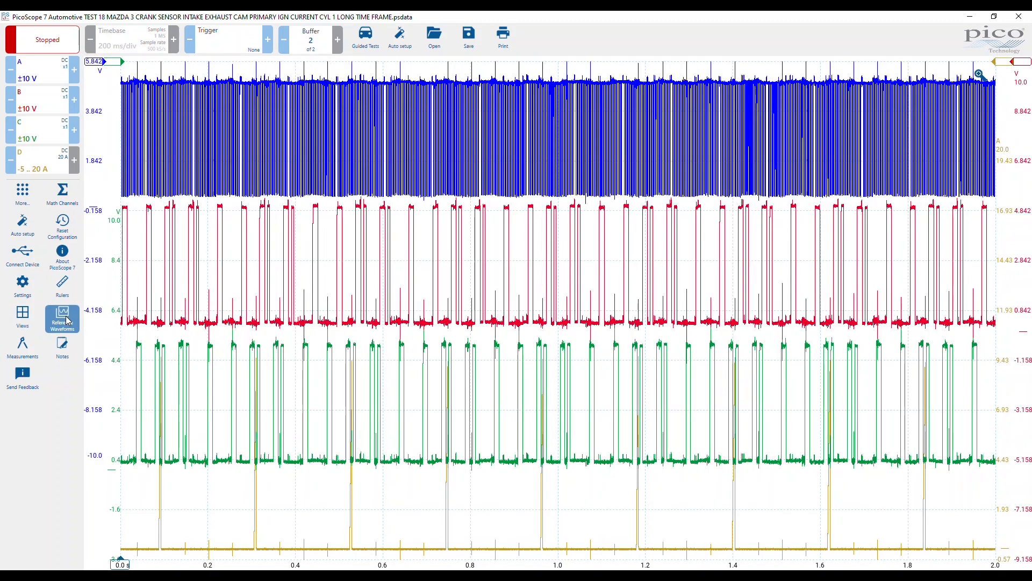
Add reference copies of channels A, C and D, then remove the channel D copy
click(63, 318)
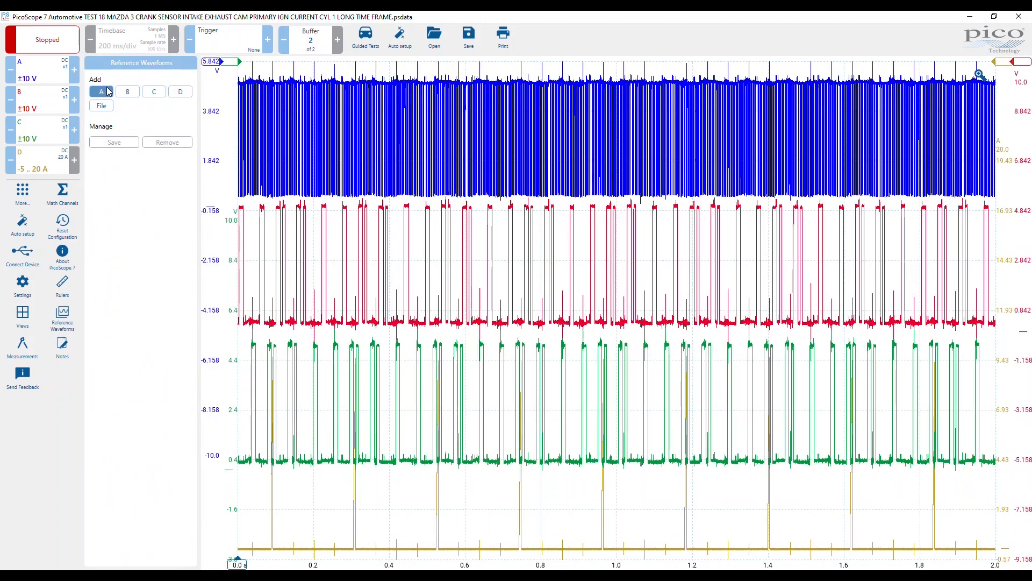
click(101, 90)
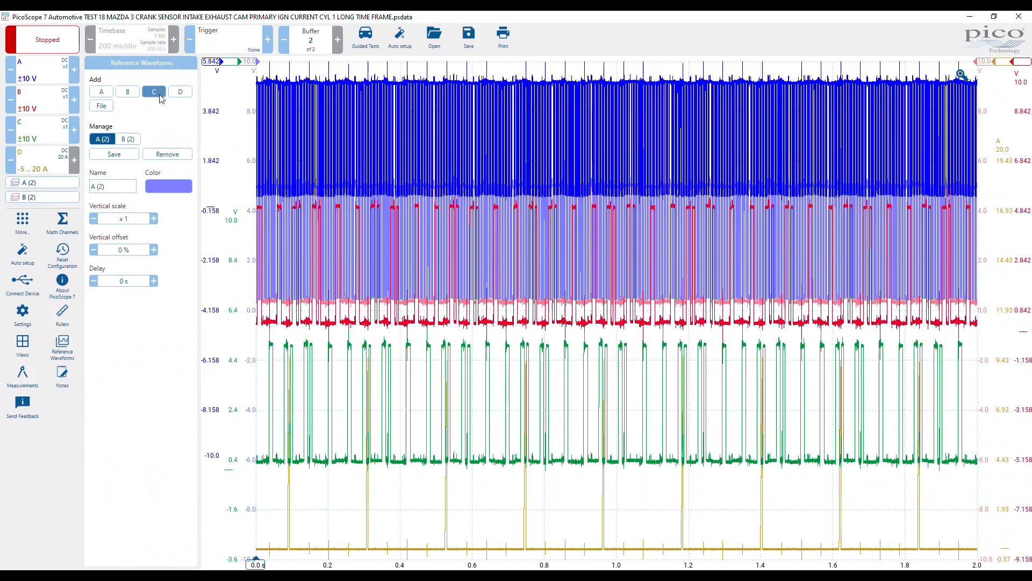
click(154, 90)
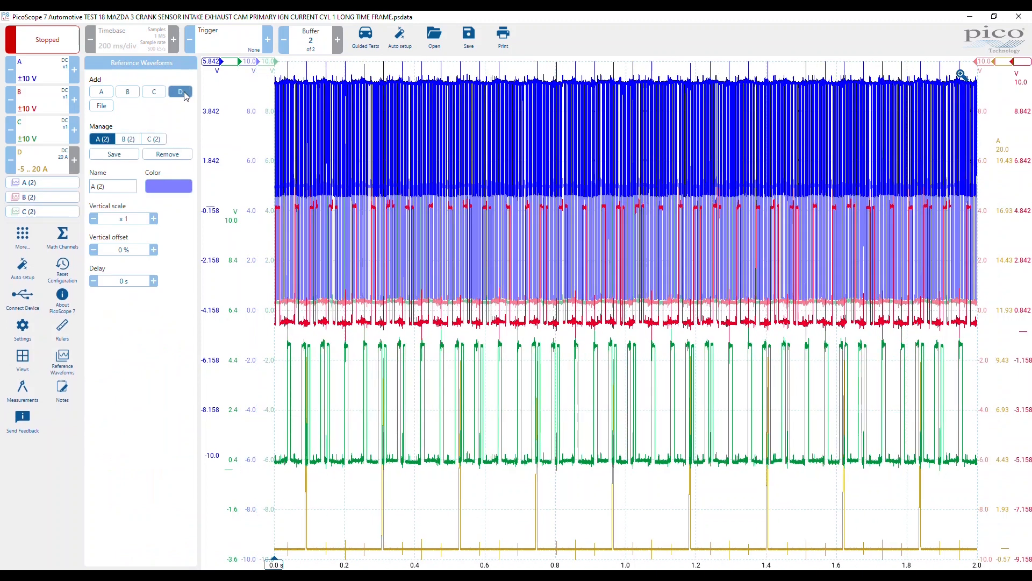
click(180, 92)
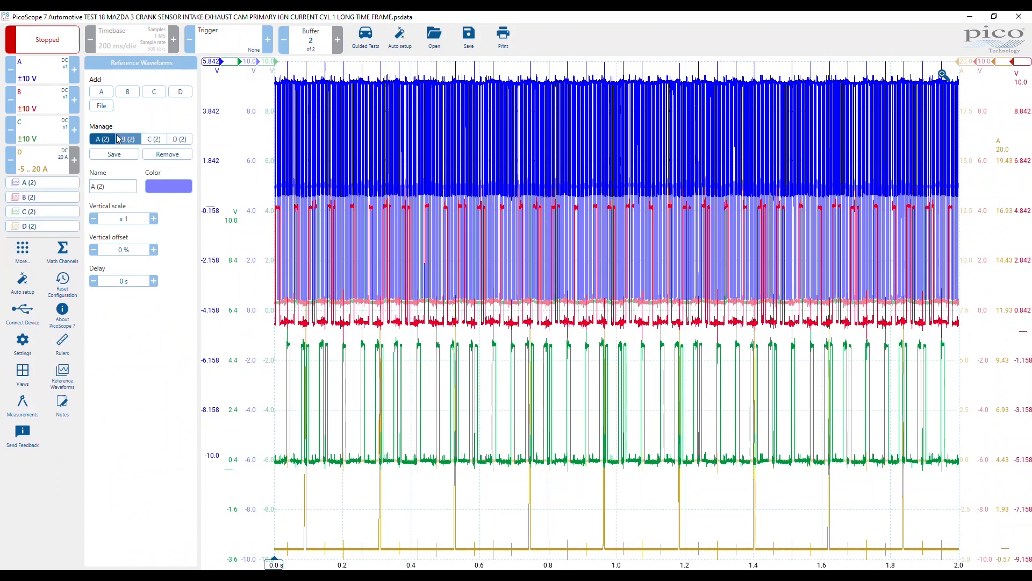
click(179, 138)
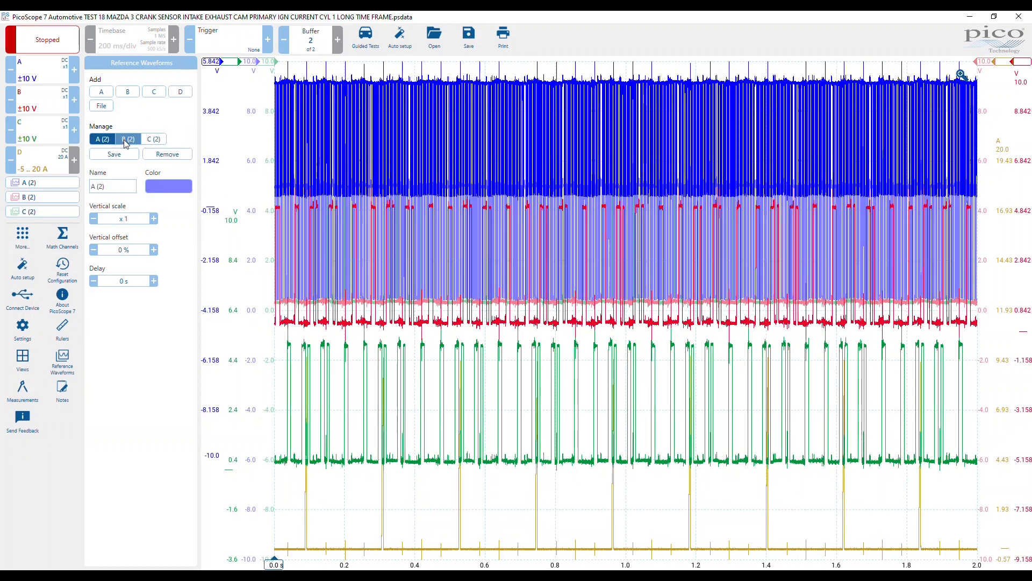
Review the settings of the C (2), B (2) and A (2) reference waveforms in turn
click(154, 138)
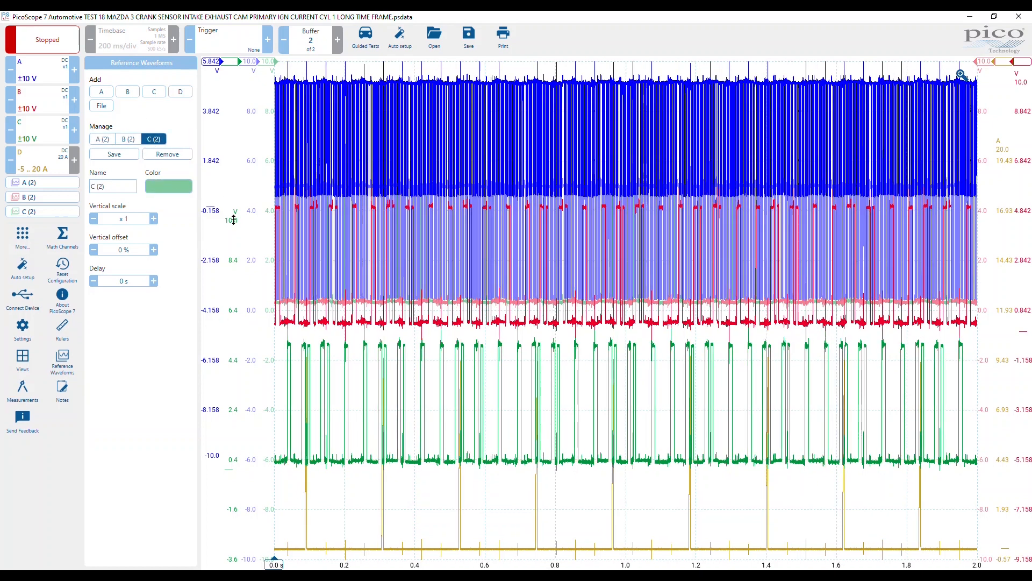
click(127, 139)
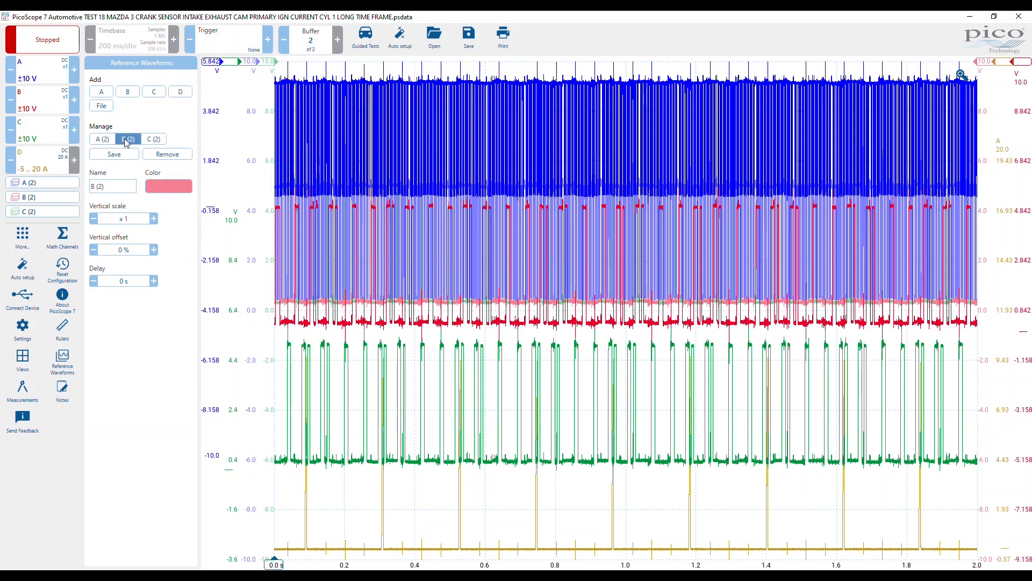
click(154, 139)
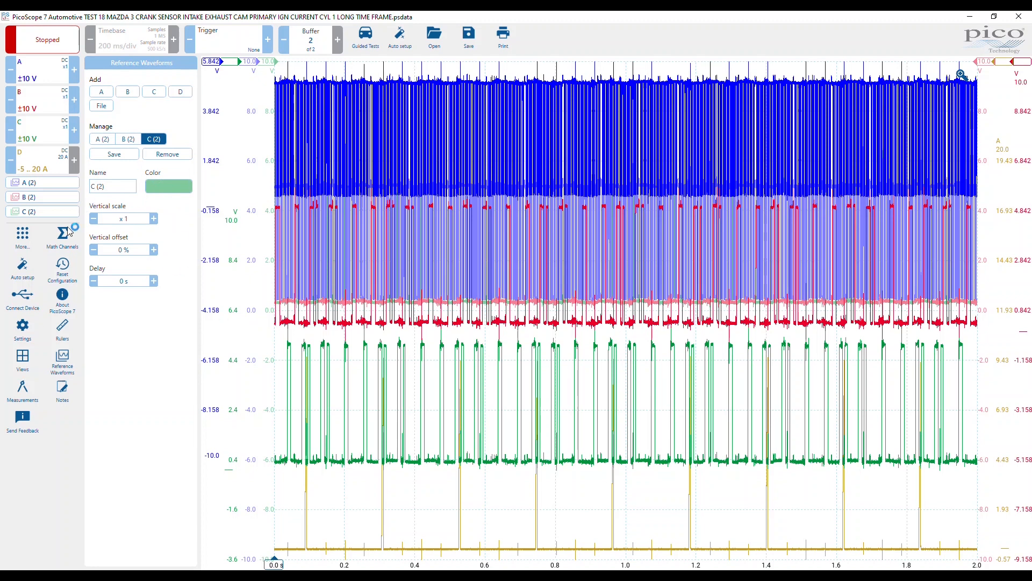
click(101, 139)
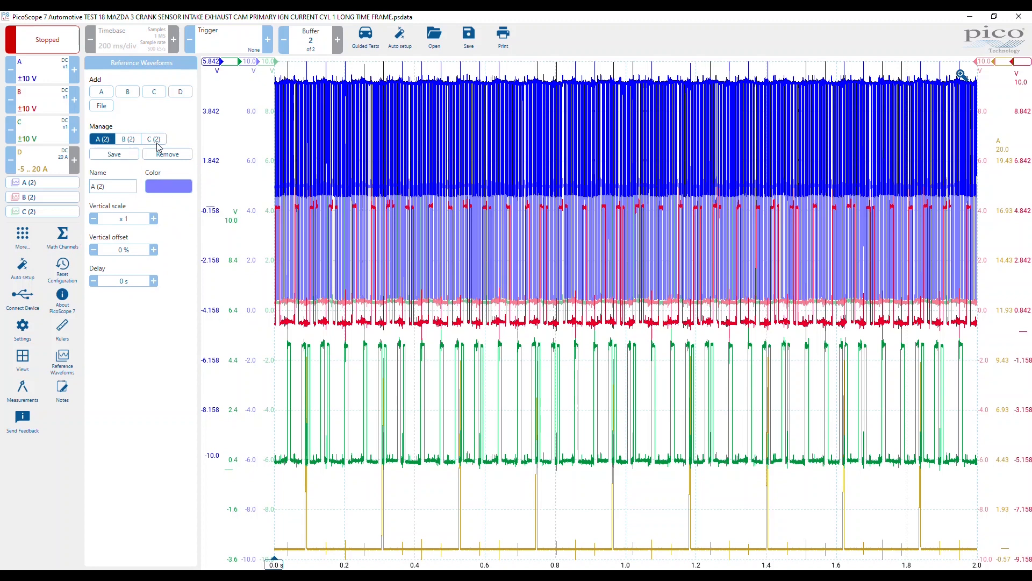
mouse_move(101, 105)
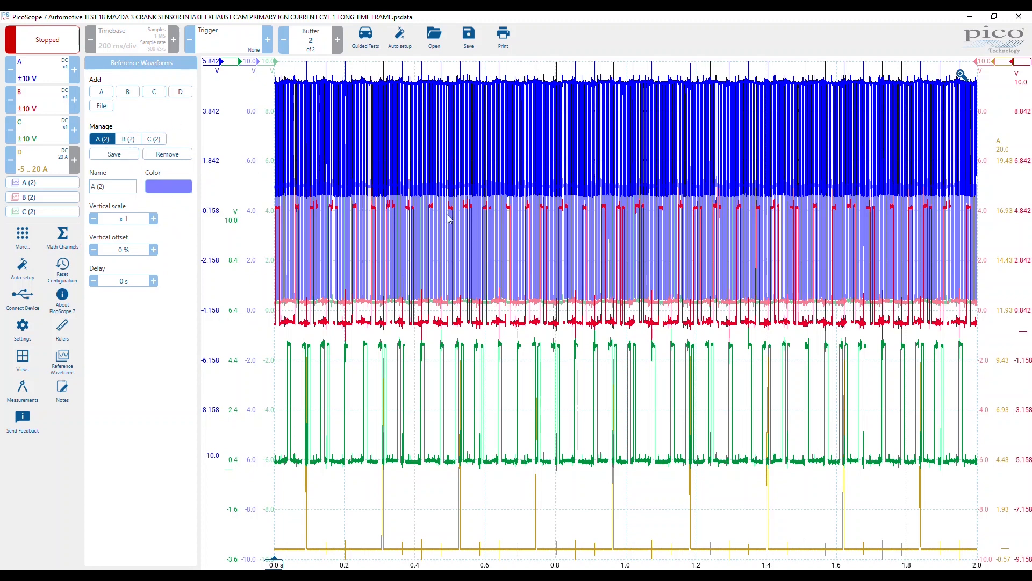
mouse_move(527, 227)
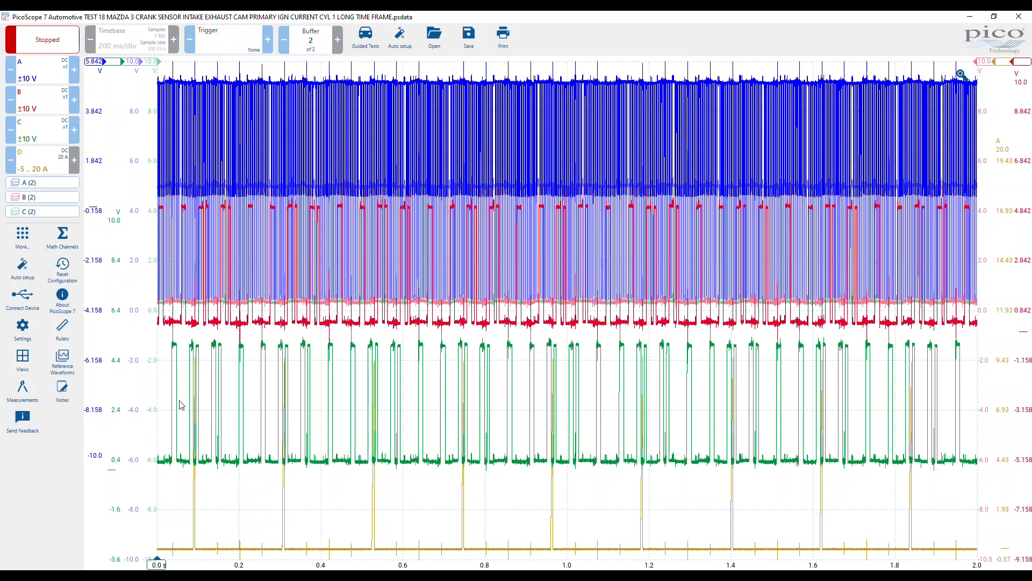
Add a second scope view and return to the Scope 1 view options to hide its live channels
click(22, 359)
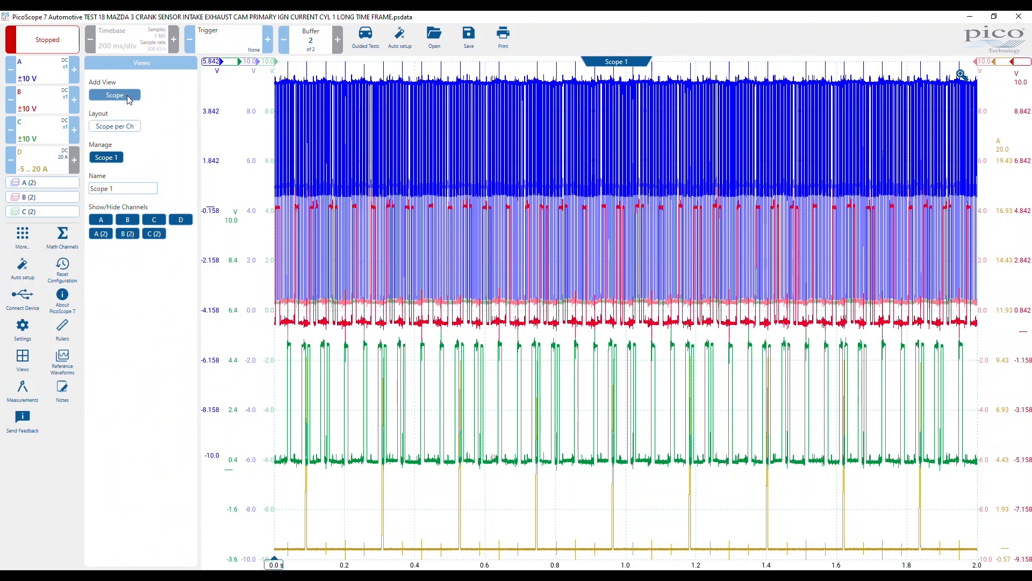
click(114, 95)
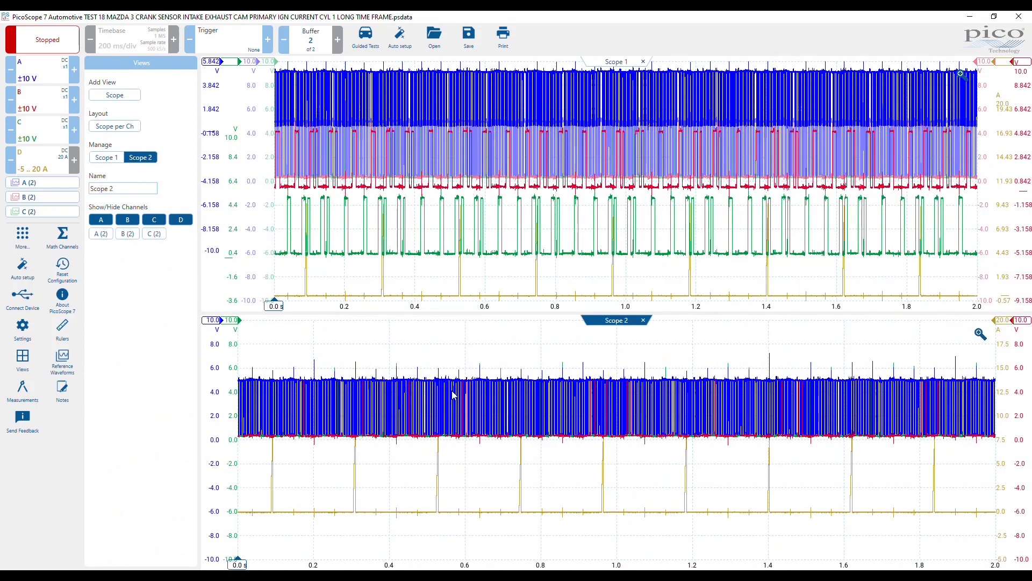
mouse_move(761, 412)
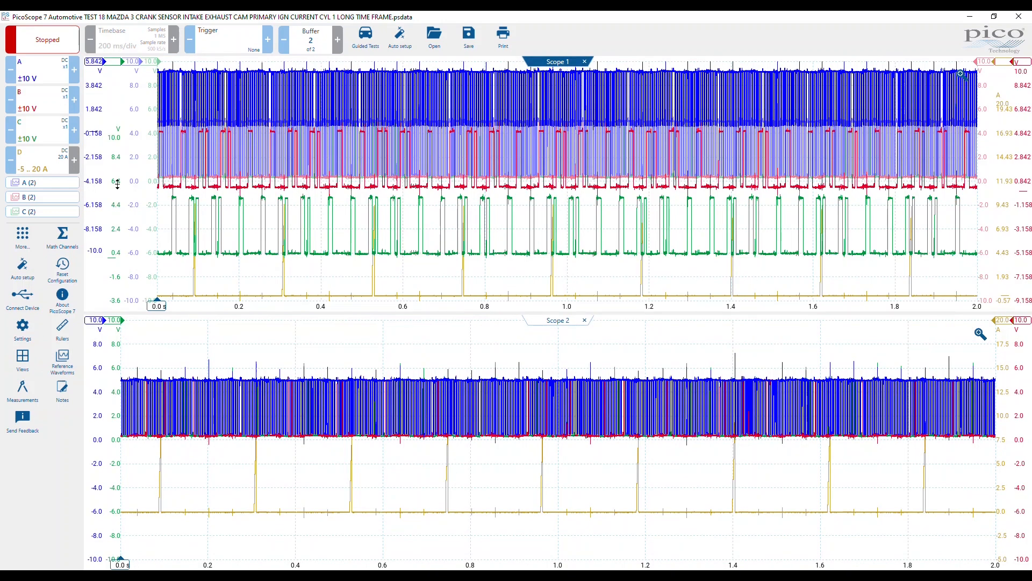
click(22, 359)
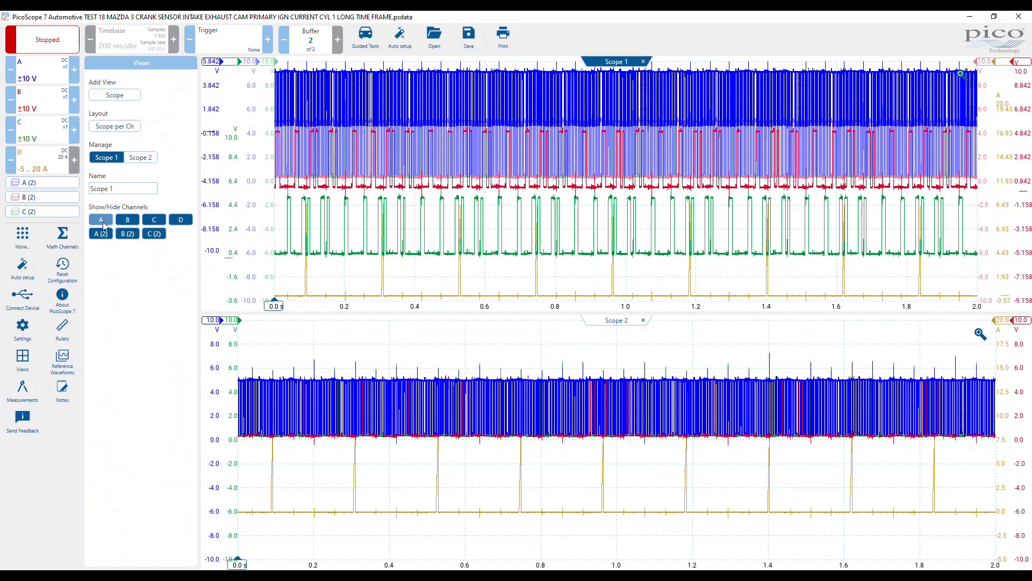
mouse_move(142, 214)
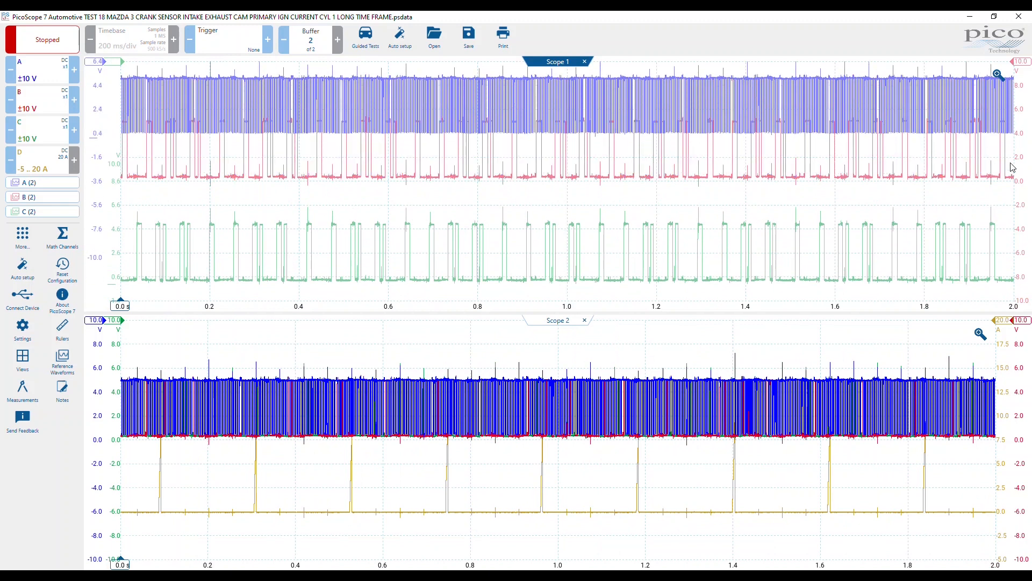
Auto-arrange the axes so every trace in Scope 1 and Scope 2 gets its own band
click(61, 362)
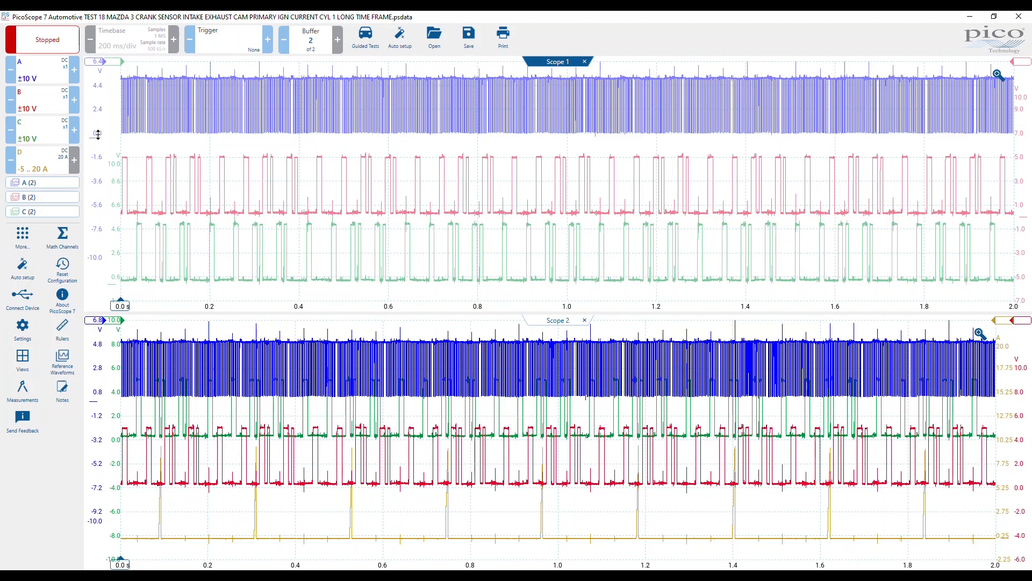
mouse_move(97, 139)
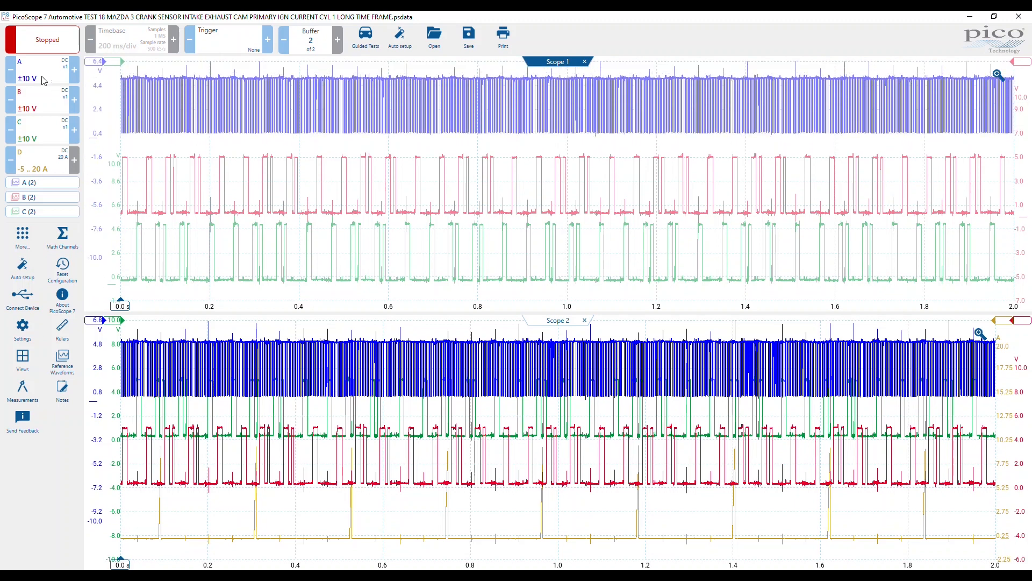
Reach channel A's Display options and try enlarging its scale from there
click(25, 79)
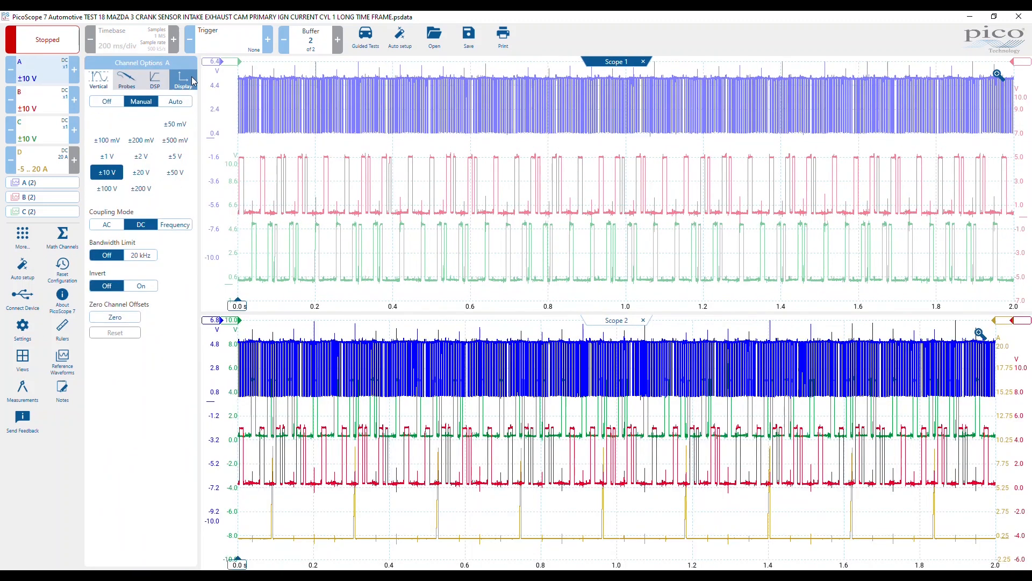
click(183, 78)
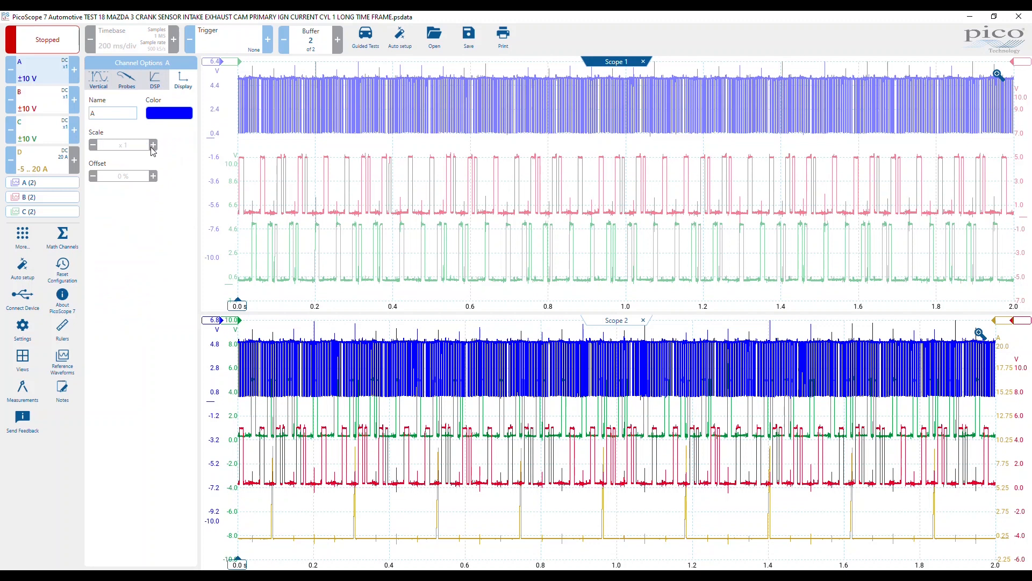
click(154, 79)
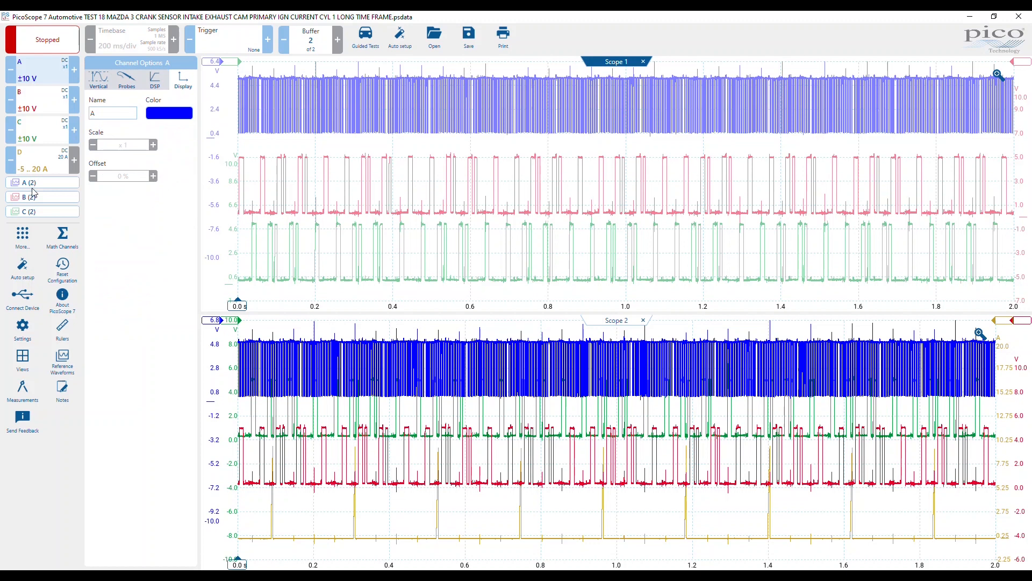
Raise the A (2) reference waveform's vertical scale two steps, then back off one step
click(61, 360)
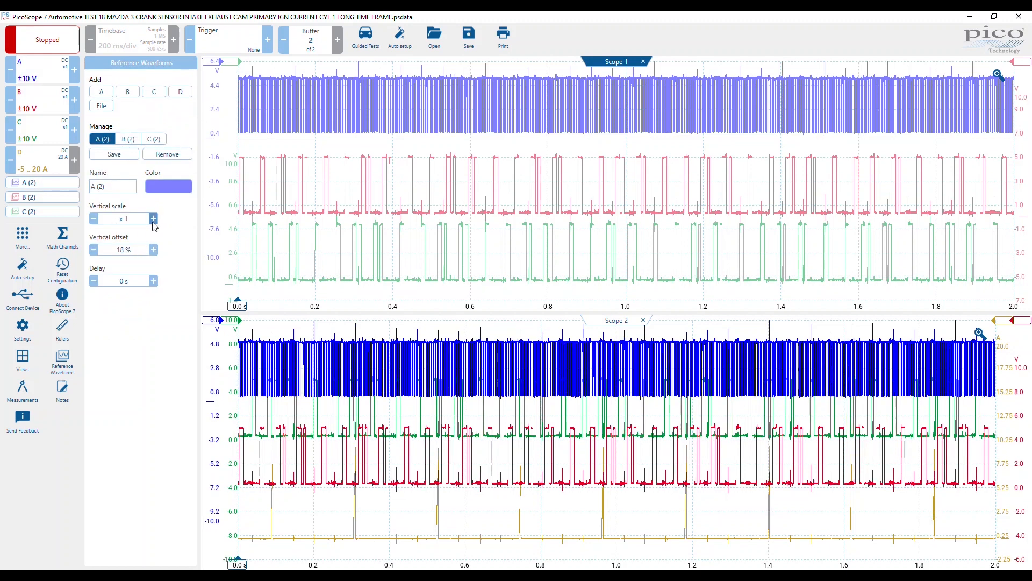
click(154, 218)
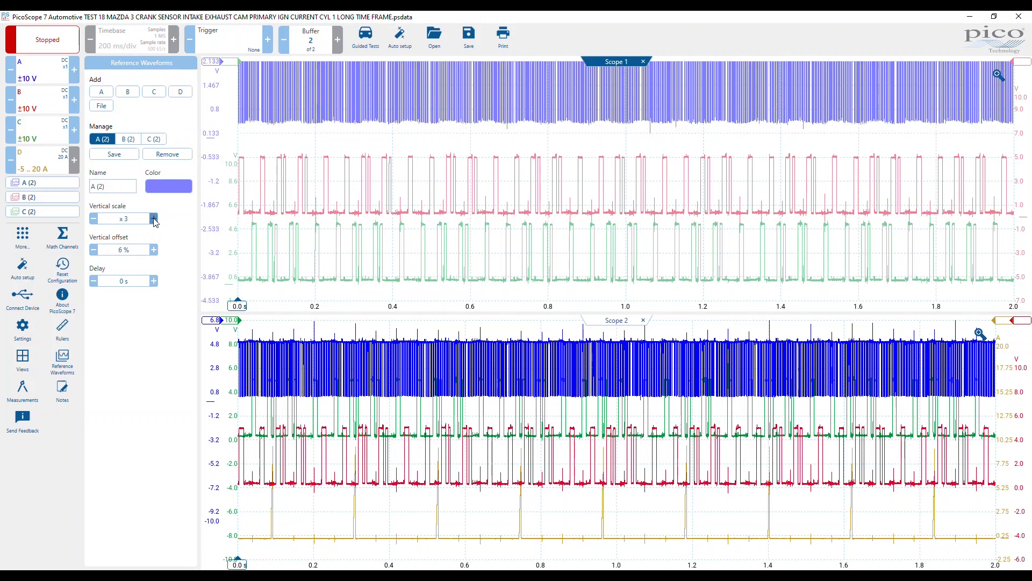
click(154, 218)
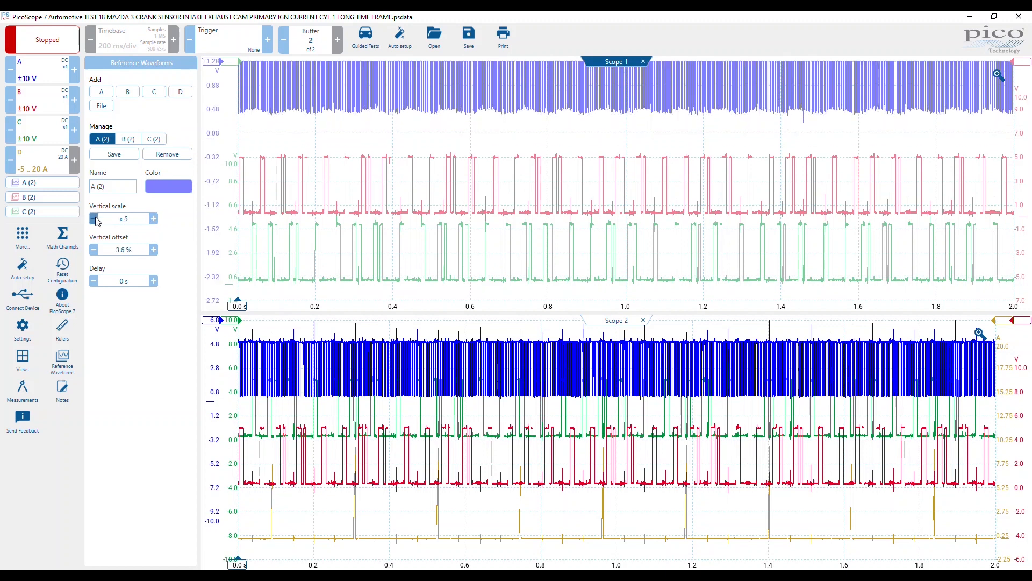
click(94, 219)
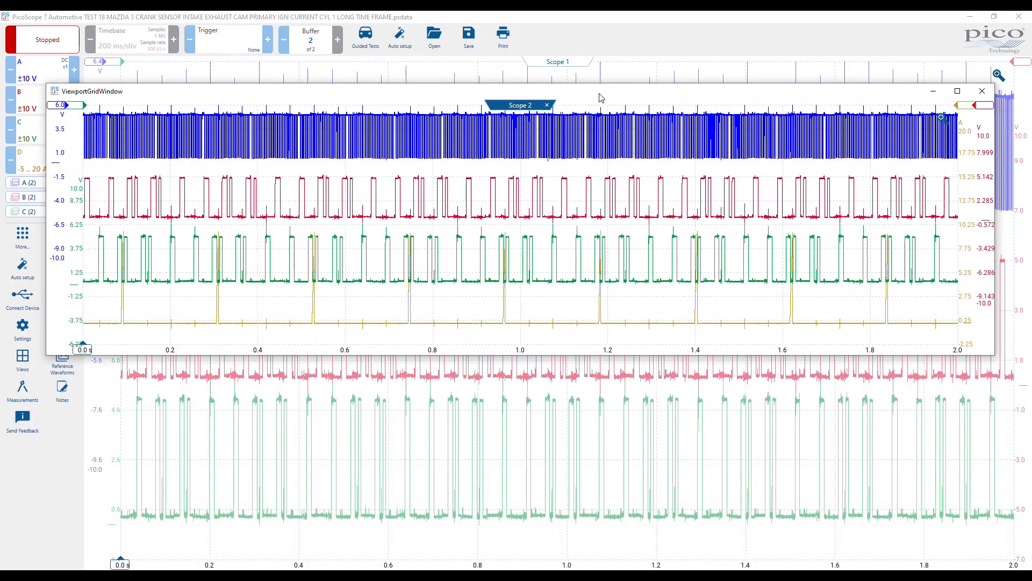
Dock Scope 2 to the right of Scope 1 so both views sit side by side
click(957, 91)
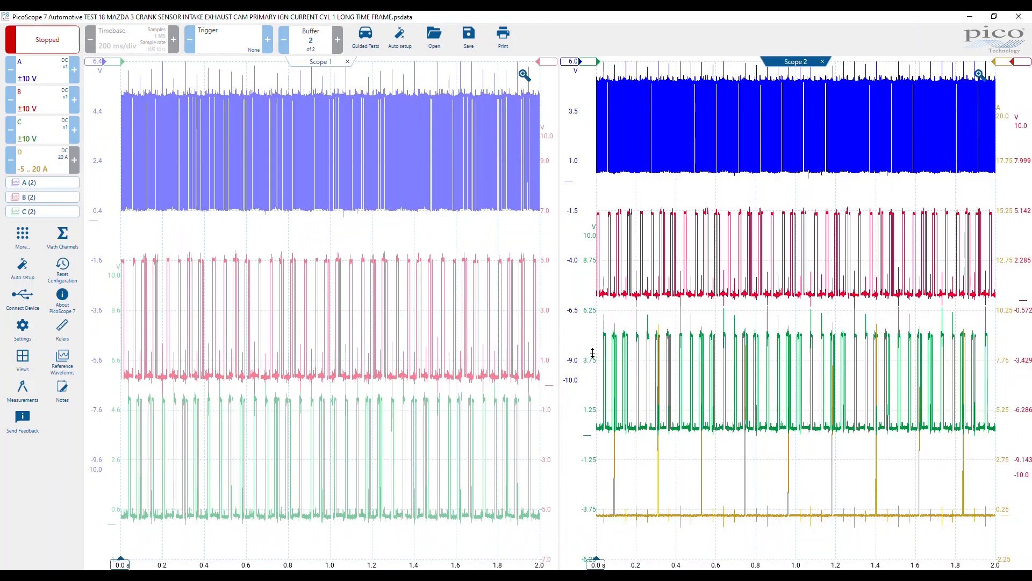
mouse_move(795, 61)
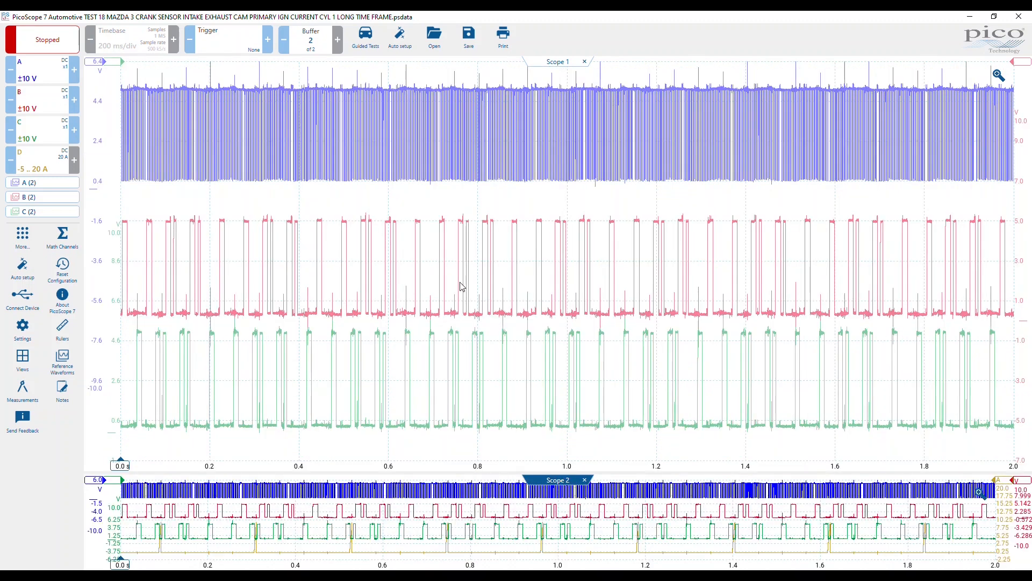
mouse_move(444, 480)
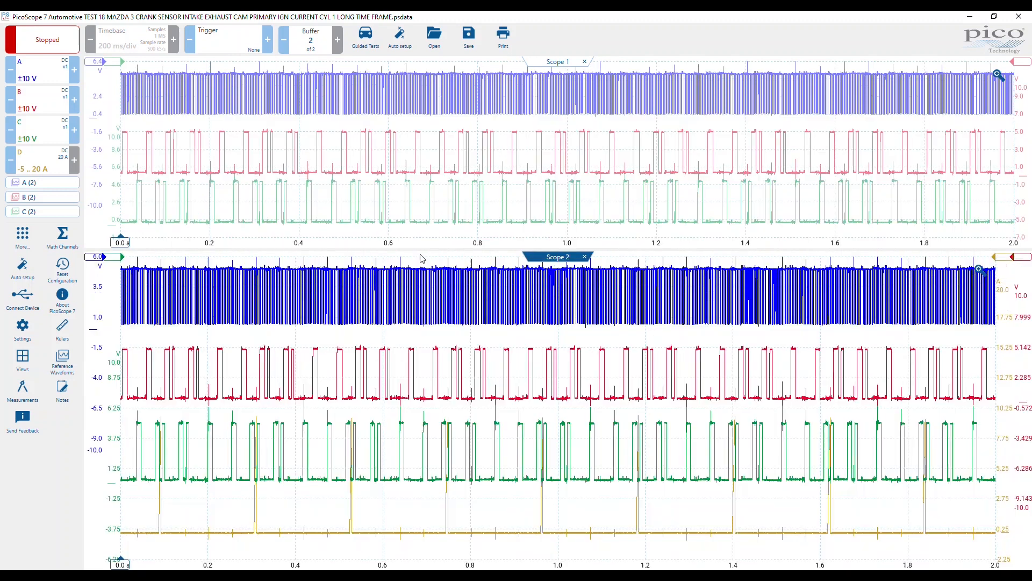
mouse_move(346, 401)
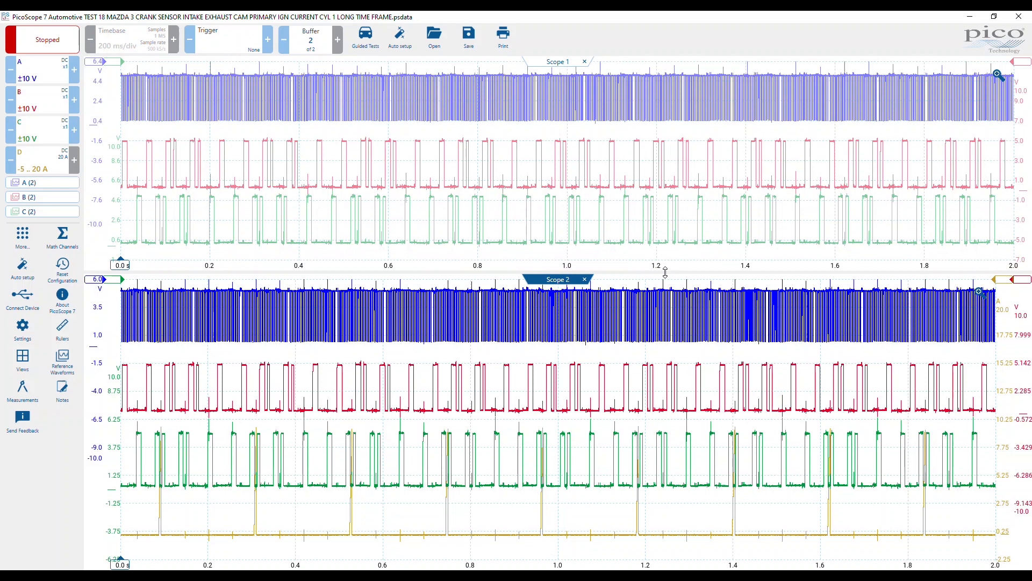
mouse_move(675, 275)
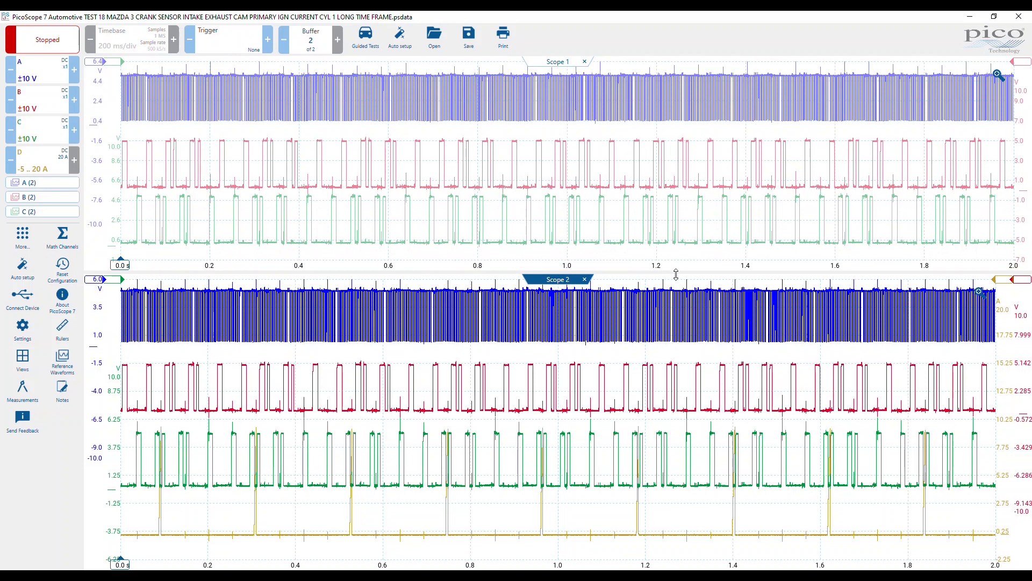